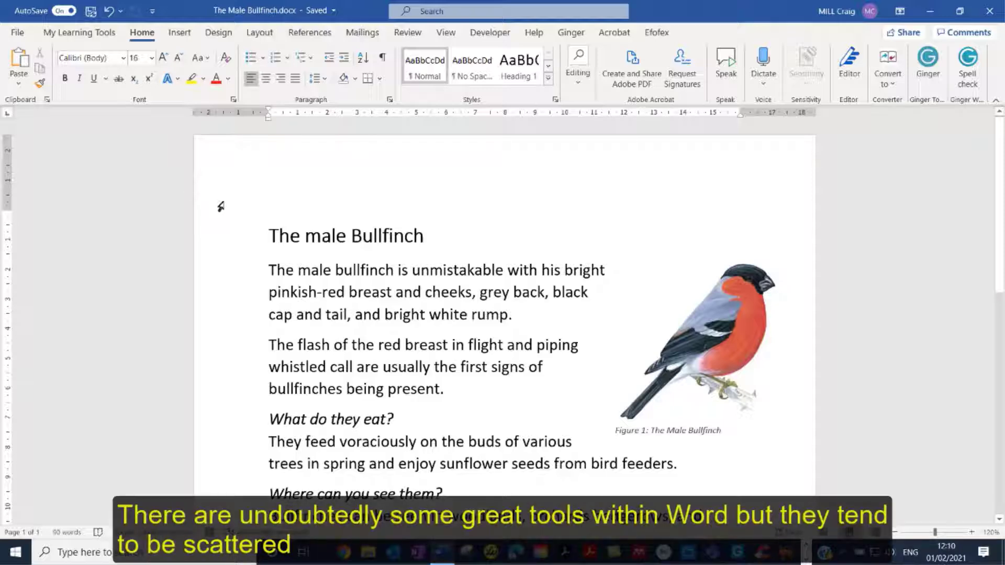
Tour the existing My Learning Tools tab, pointing out the page colour and insertion tools.
click(218, 33)
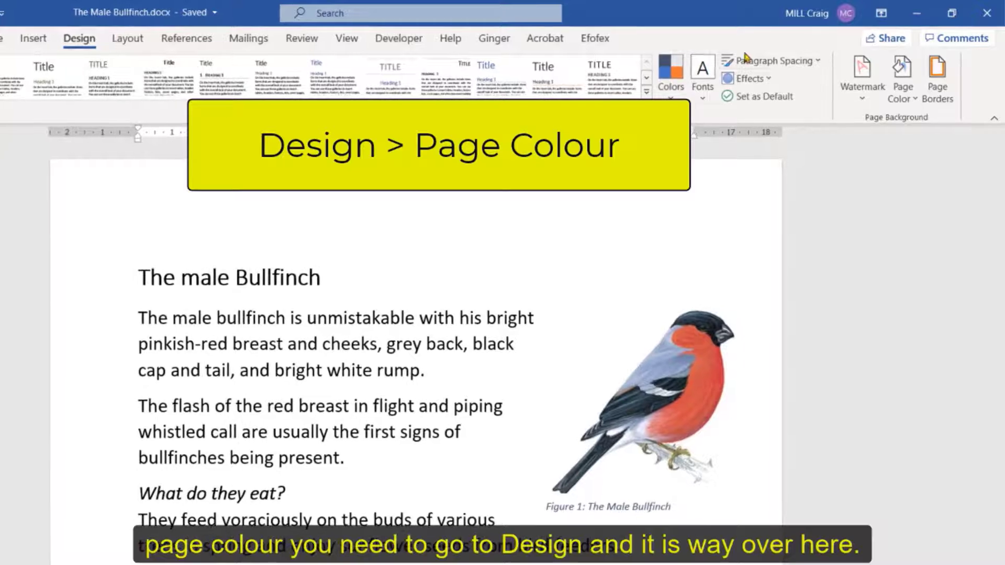
click(901, 73)
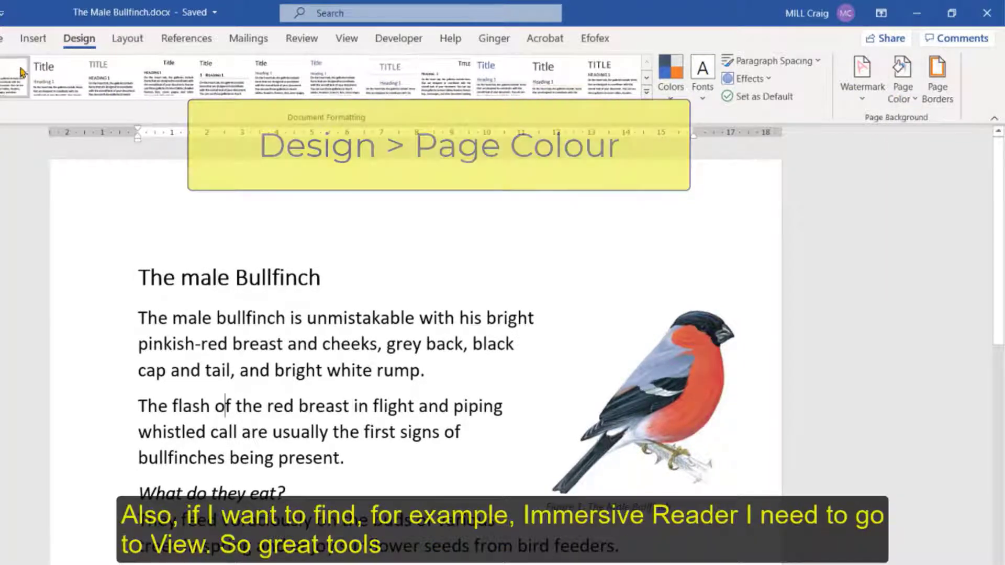
click(33, 39)
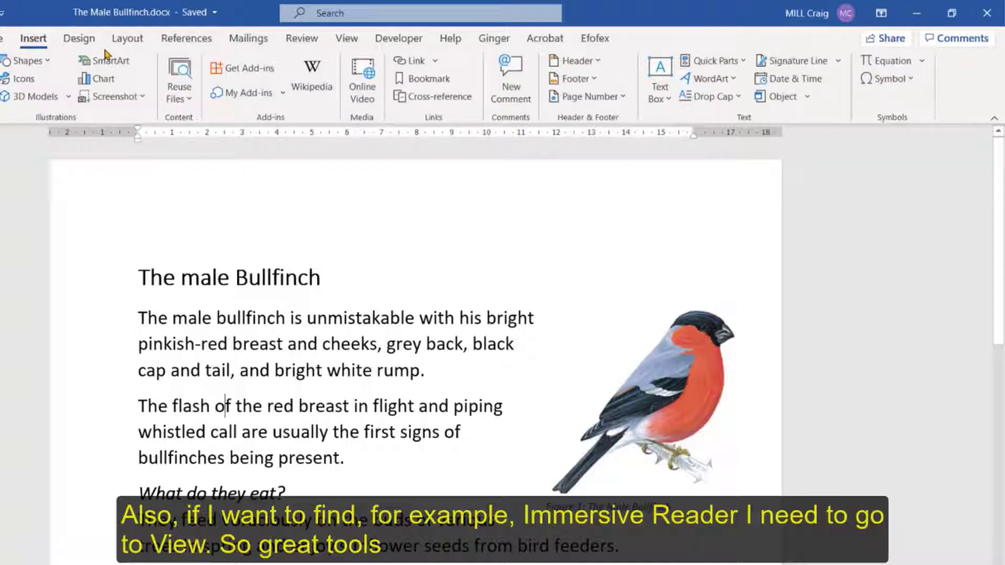
click(347, 38)
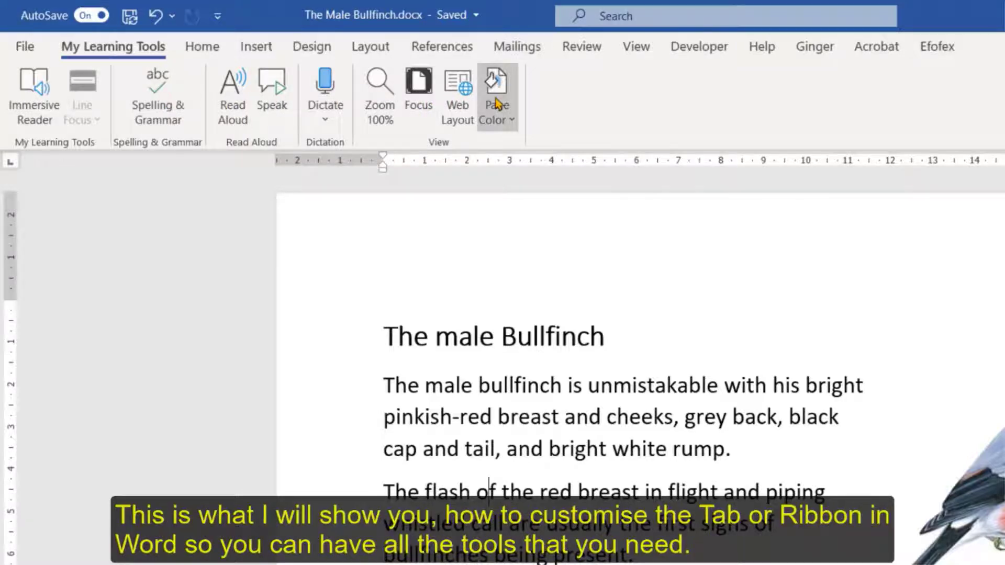
mouse_move(496, 90)
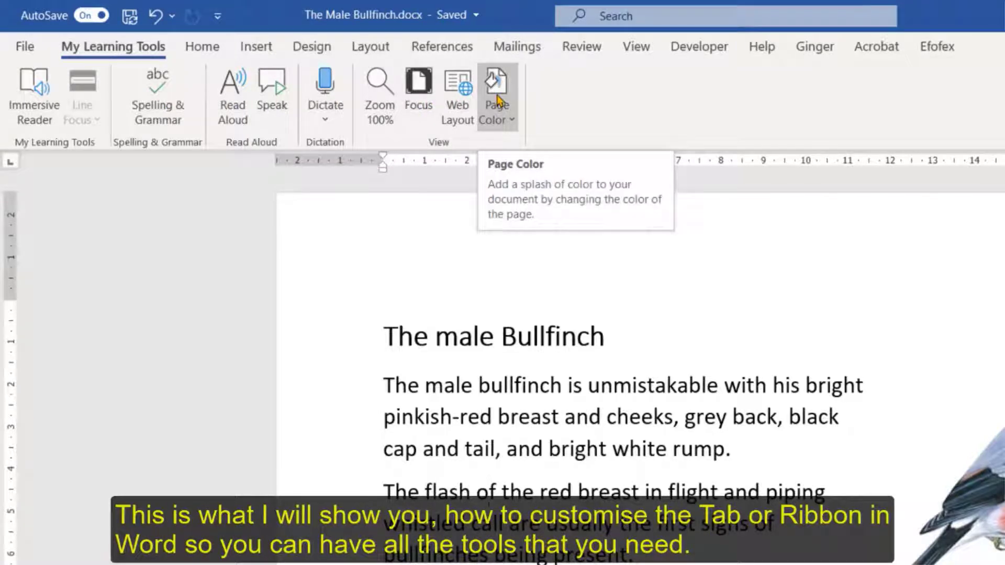
mouse_move(316, 114)
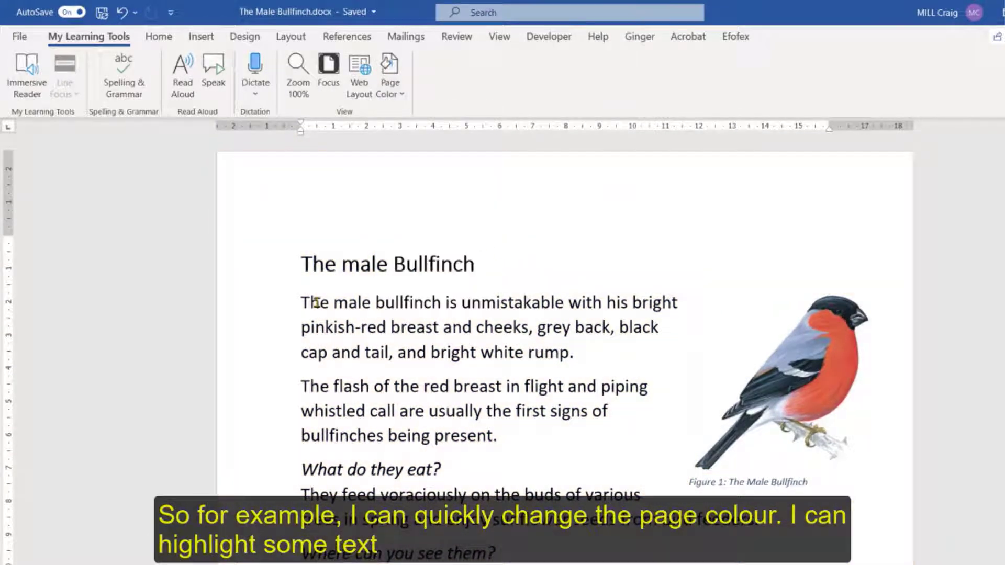
Select the opening bullfinch paragraph and have Speak read it aloud.
drag(304, 302, 579, 351)
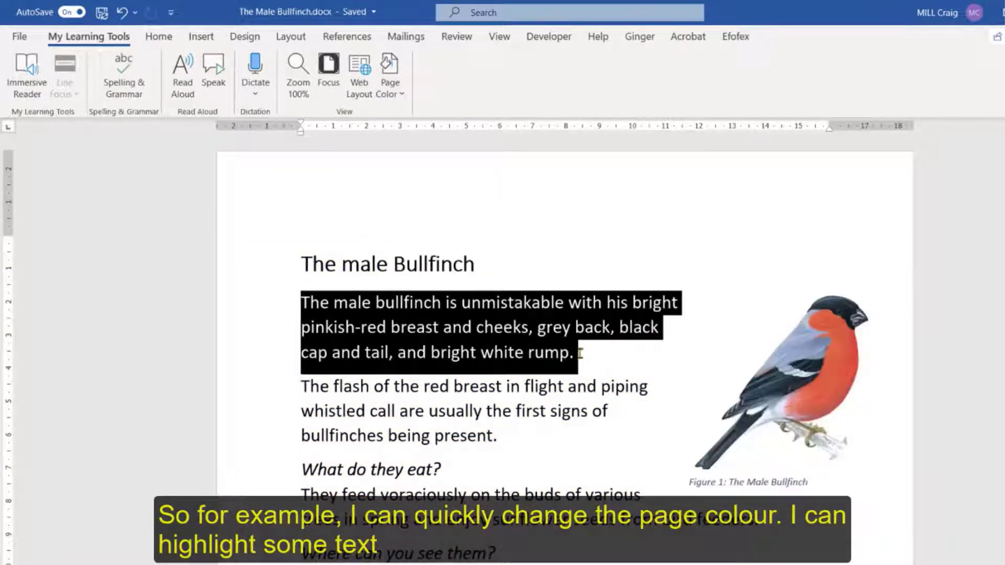
click(213, 73)
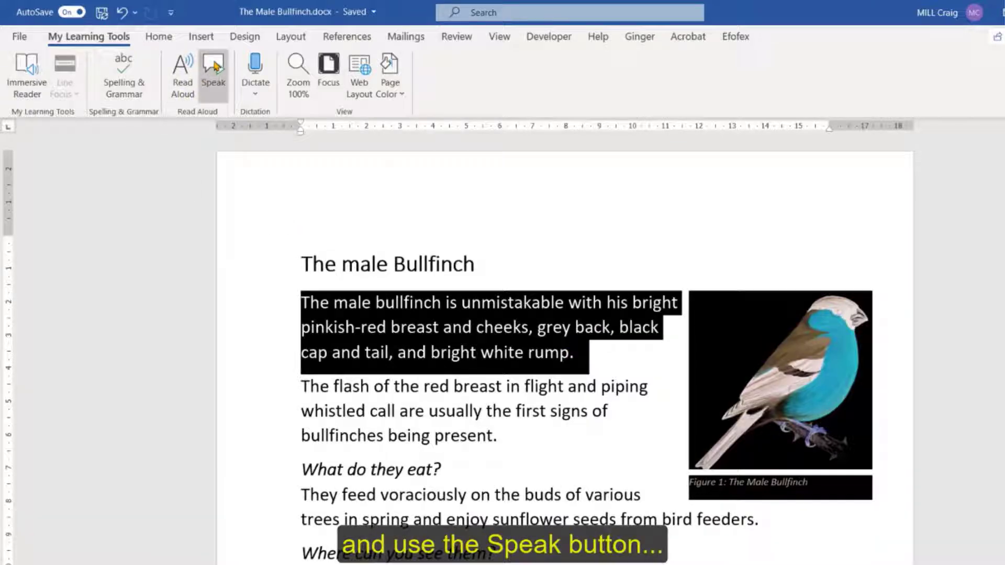
click(213, 72)
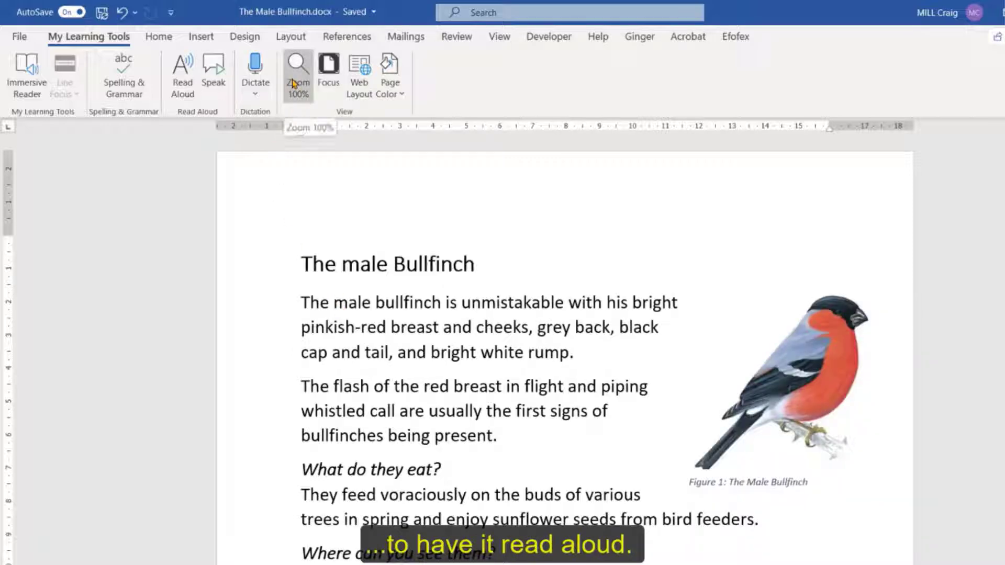
scroll(down, 3)
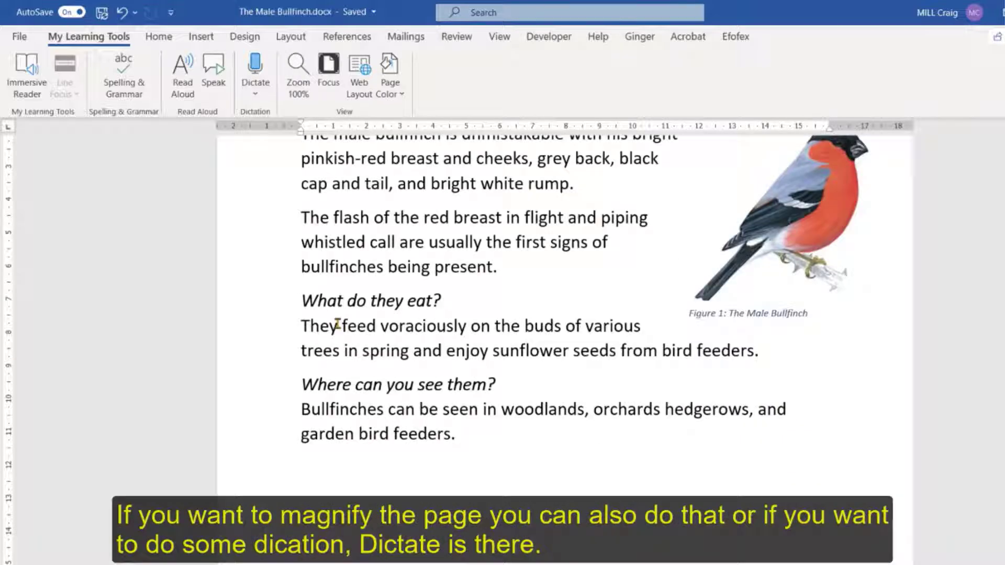
scroll(down, 3)
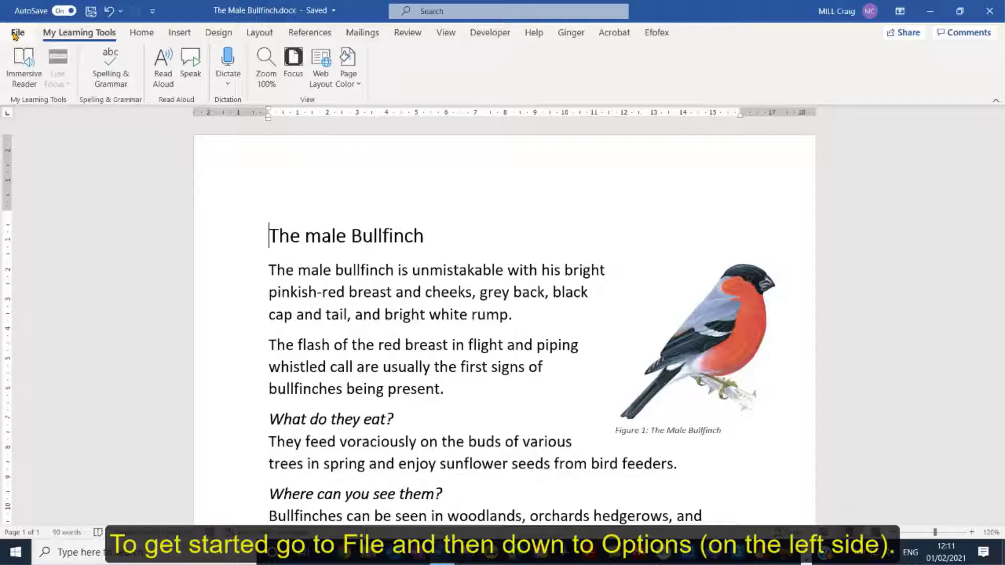
Reach the Customize Ribbon page of Word Options via File > Options.
click(18, 33)
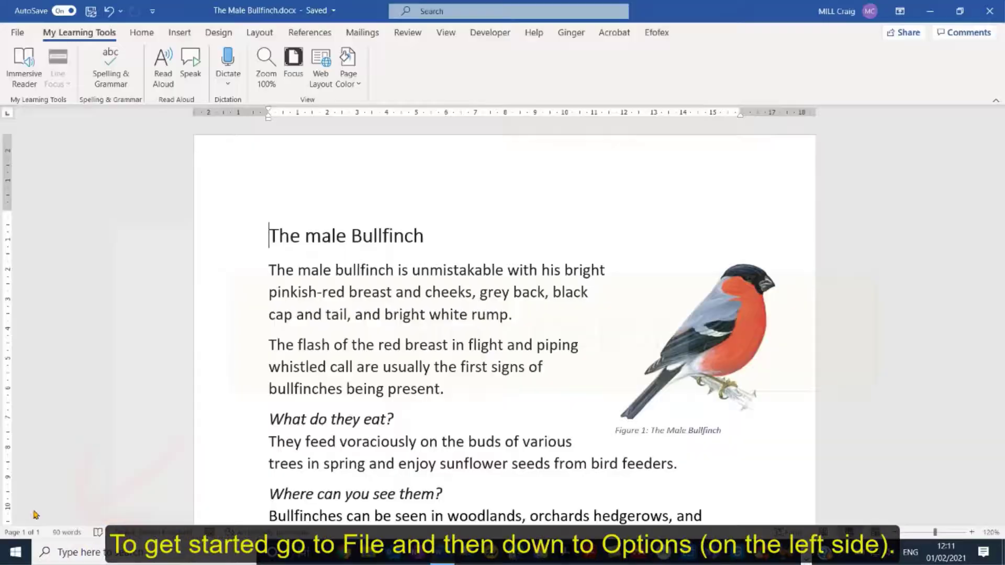
click(17, 32)
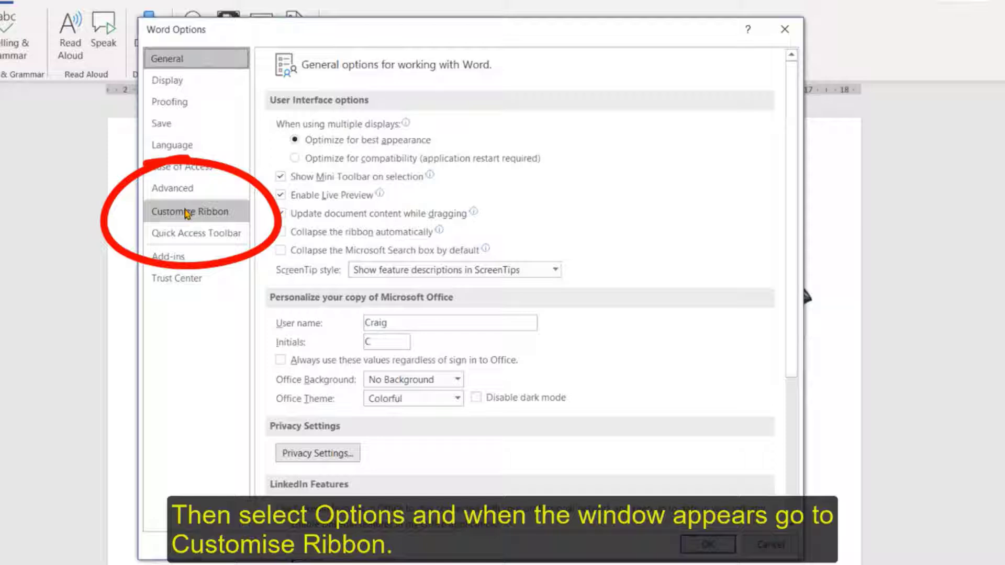
click(196, 210)
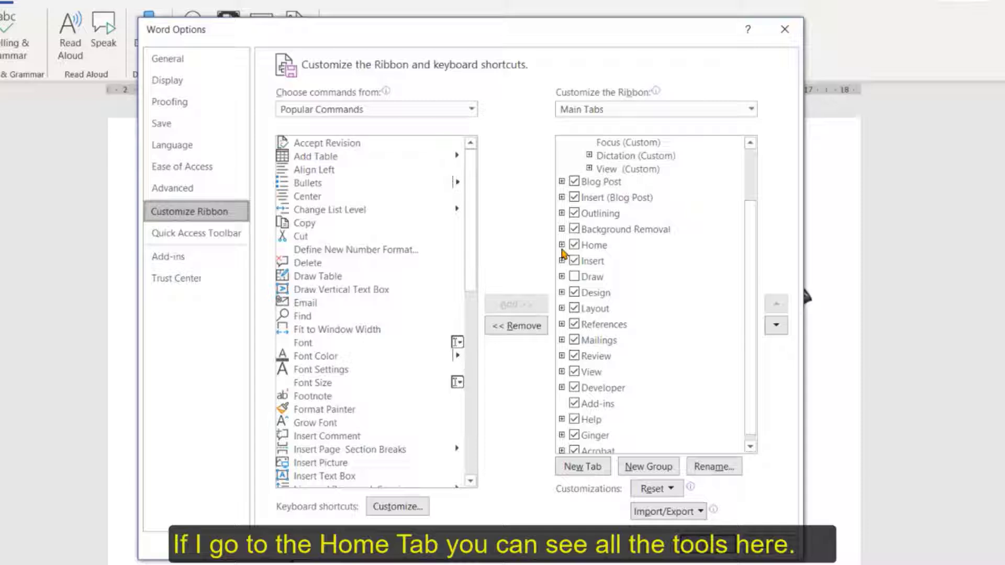
Uncheck Home and other built-in main tabs so only My Learning Tools and the add-in tab show.
click(563, 245)
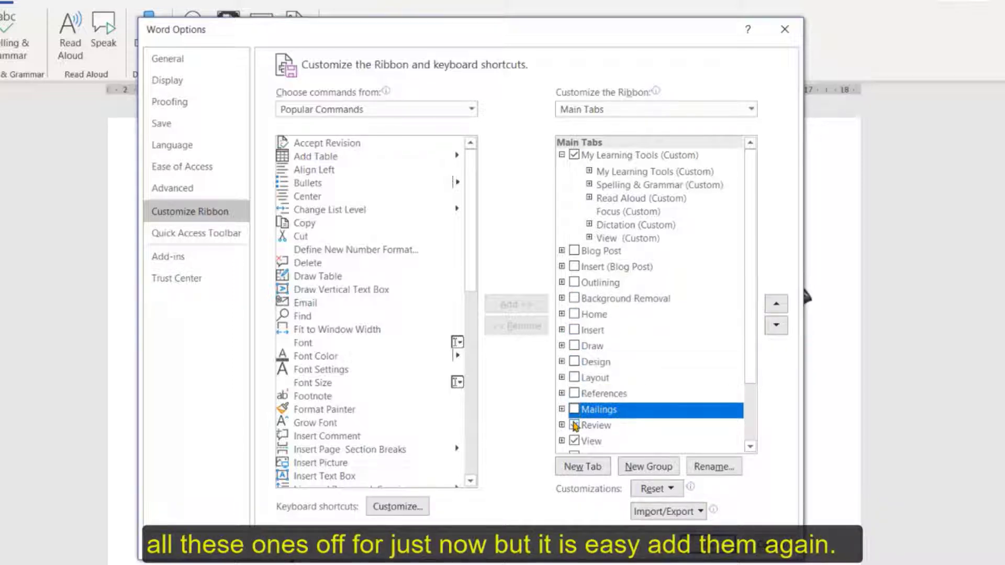
scroll(down, 3)
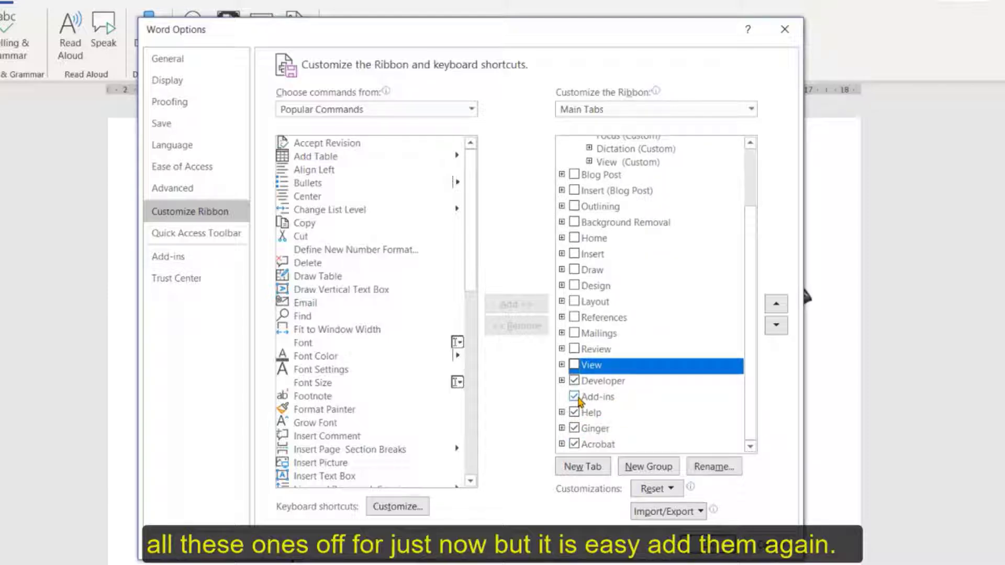
click(575, 395)
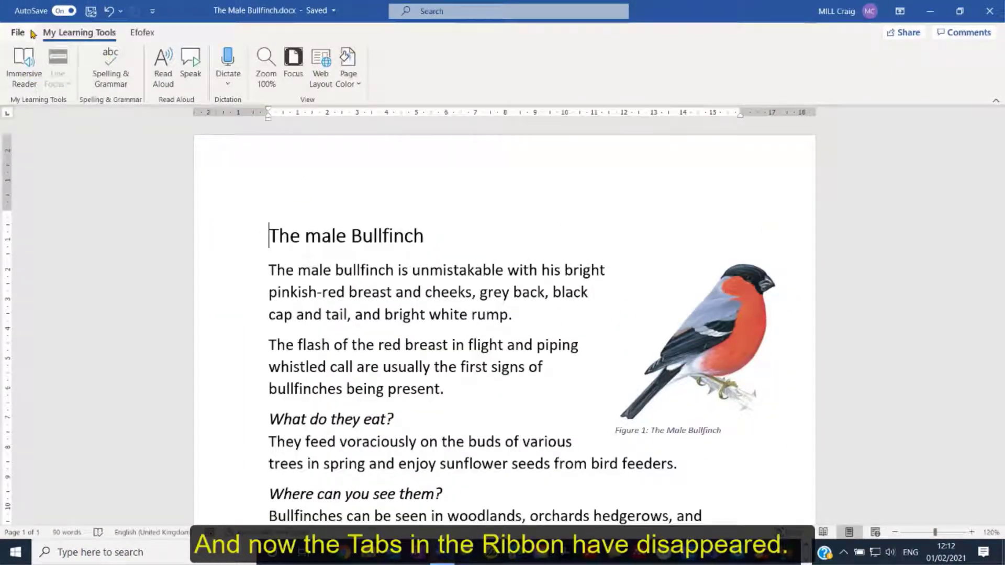
Return to Customize Ribbon and create a new custom tab.
click(18, 32)
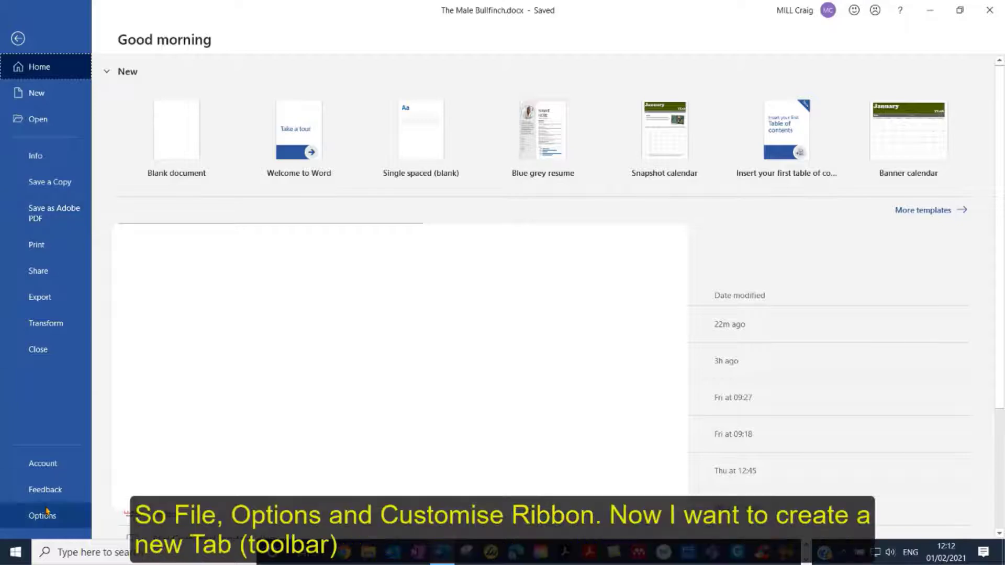
click(42, 515)
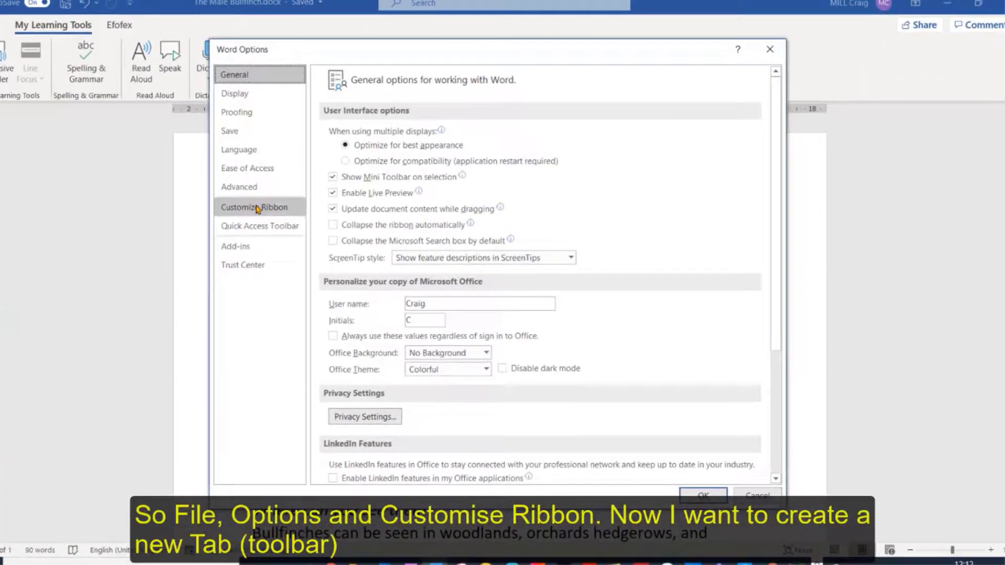
click(254, 206)
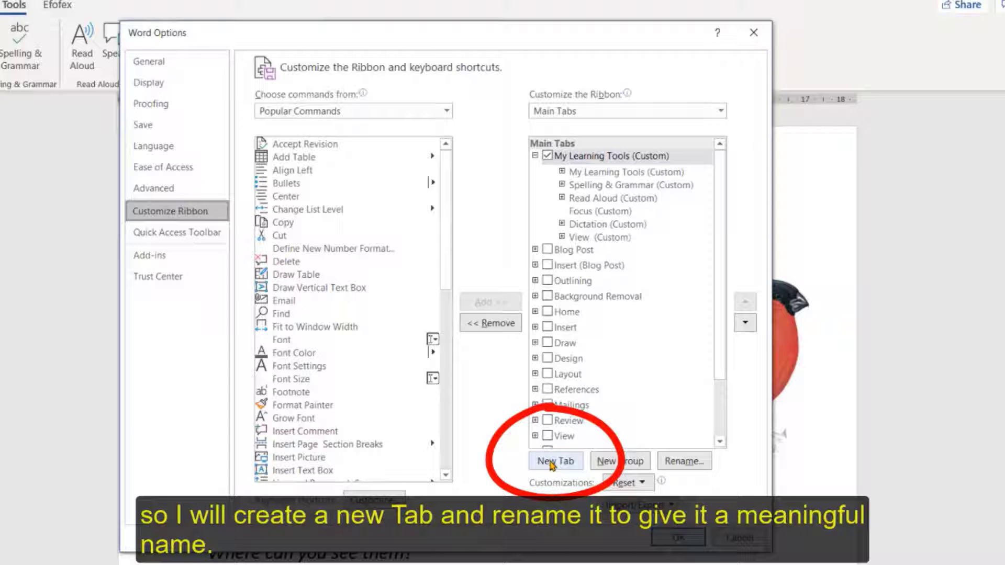
click(555, 460)
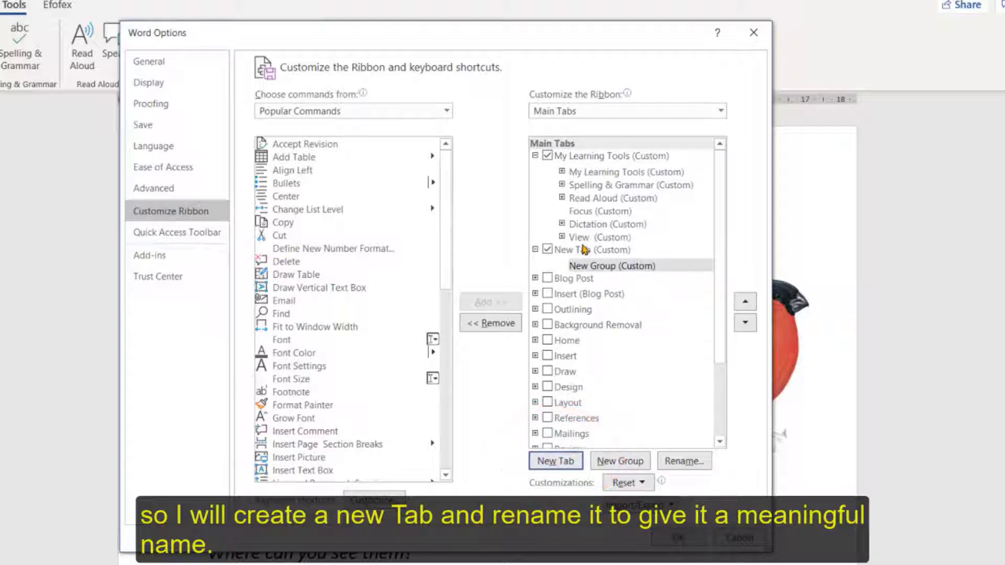
click(595, 249)
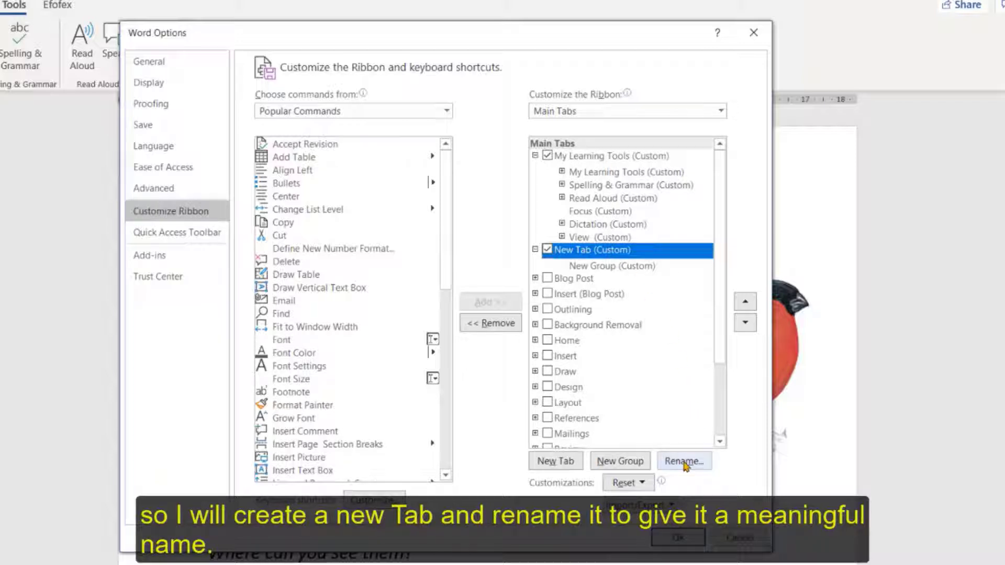
Rename the new custom tab to 'My Learning Bar'.
click(683, 461)
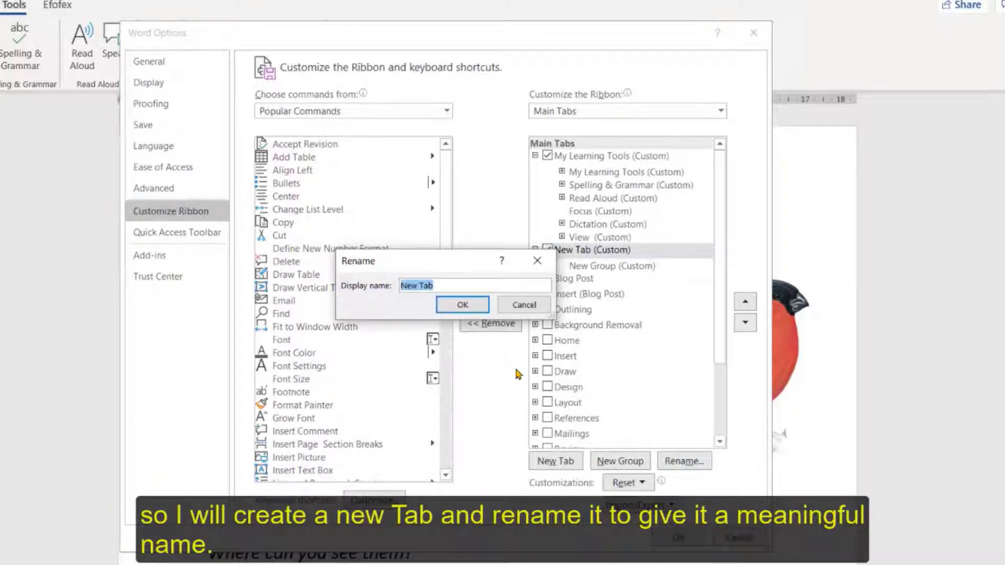
text(My Learning Tool)
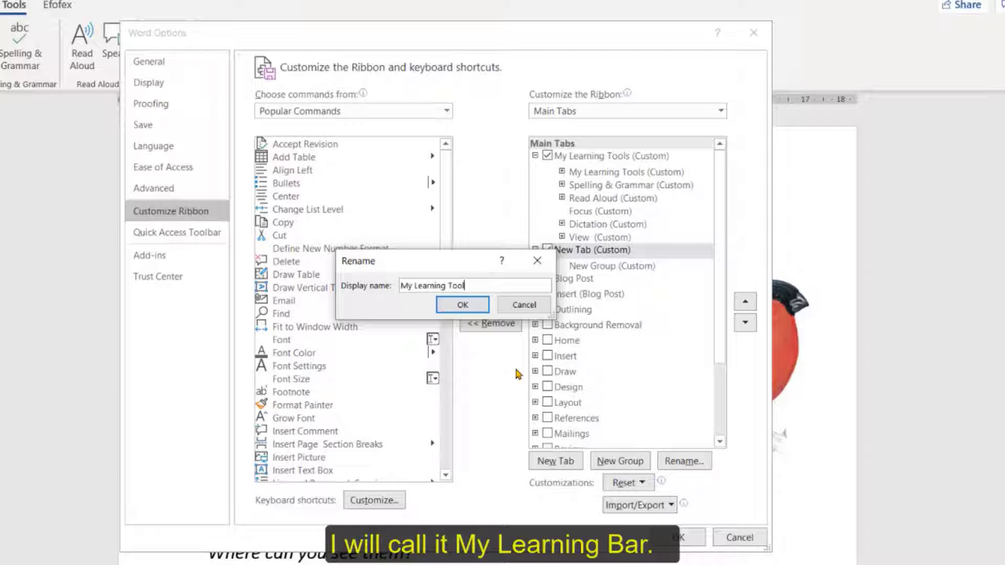
key(BackSpace)
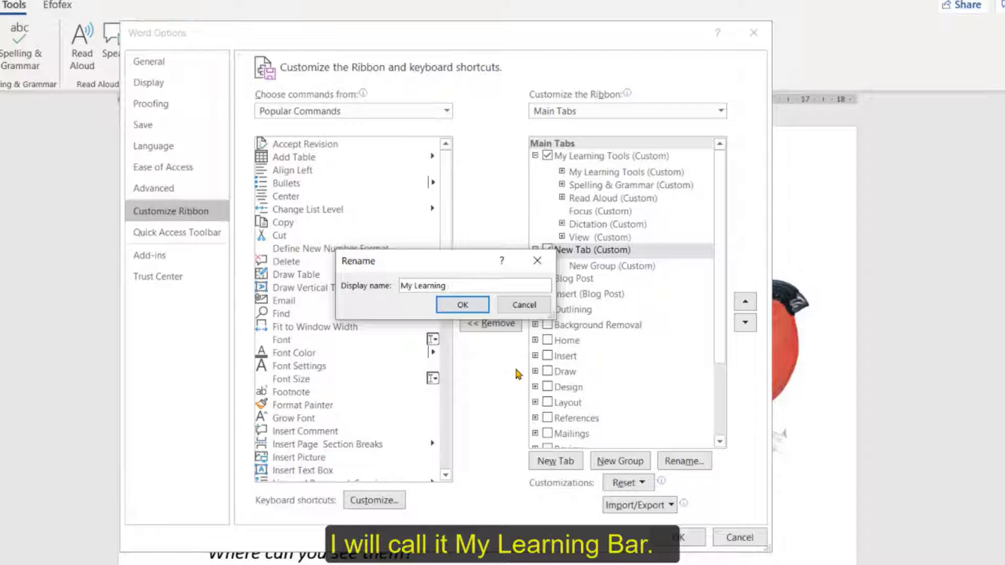
text(Bar)
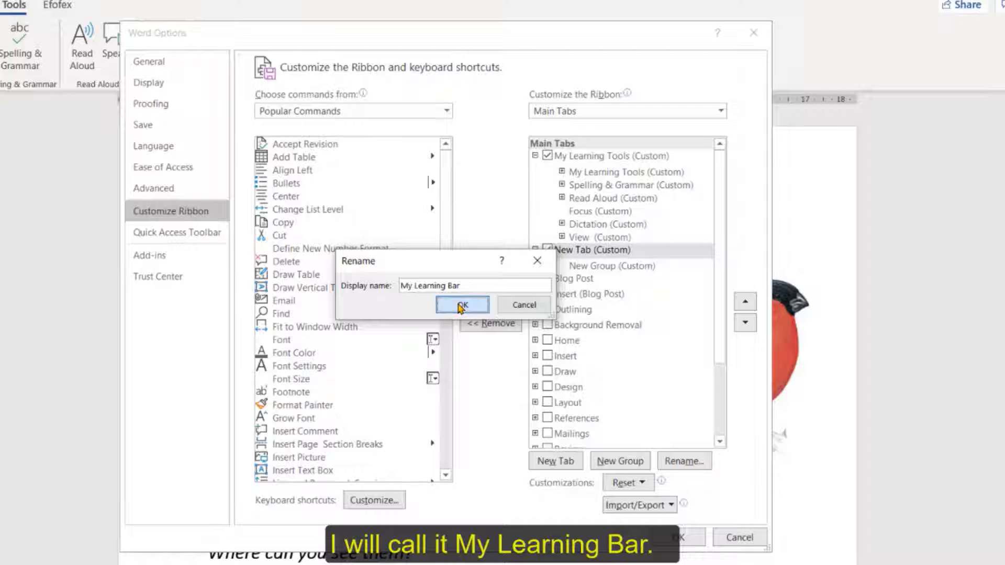
click(462, 305)
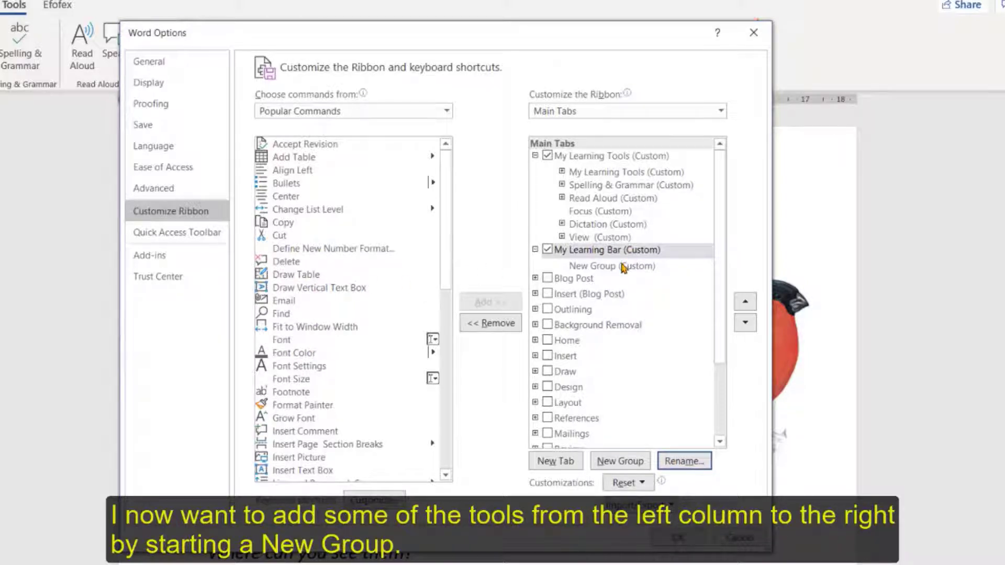
Add a second group to My Learning Bar and rename its first group to 'Speech'.
click(606, 249)
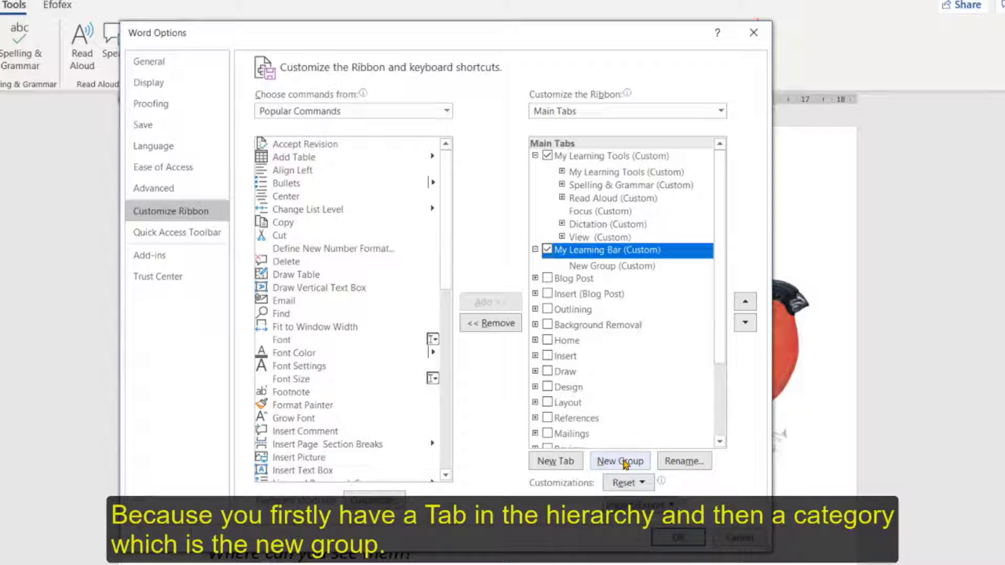
click(618, 460)
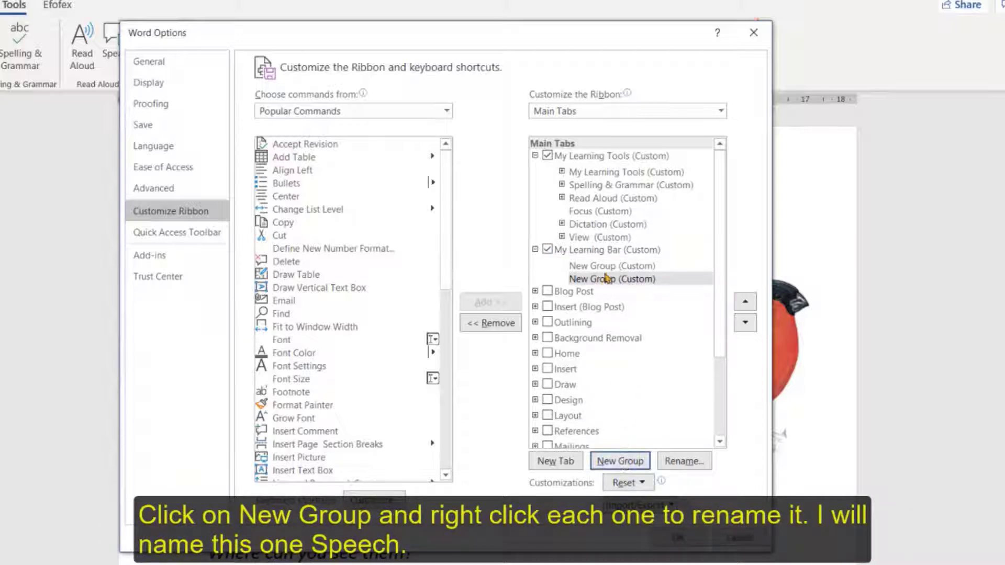
click(610, 264)
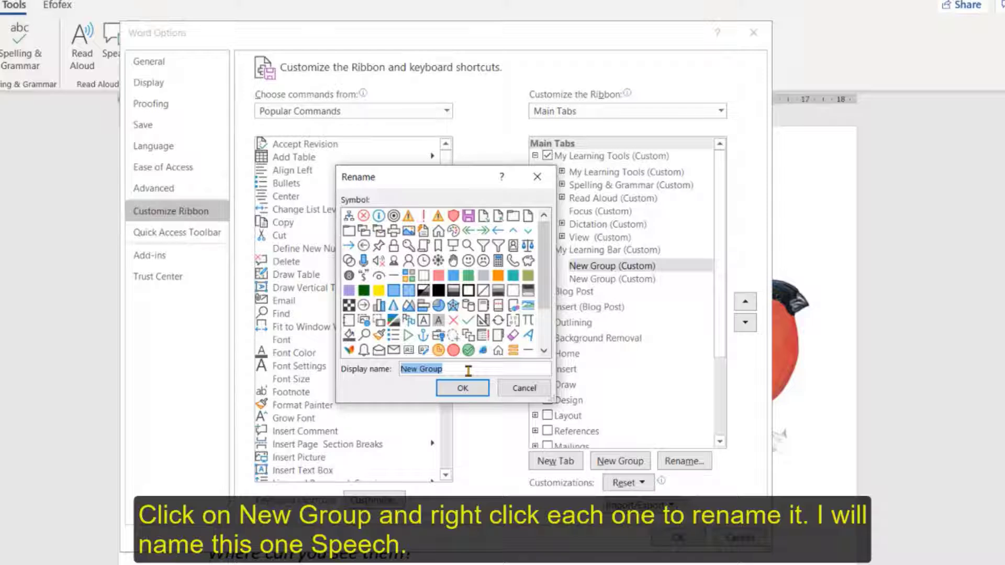
text(Spelling)
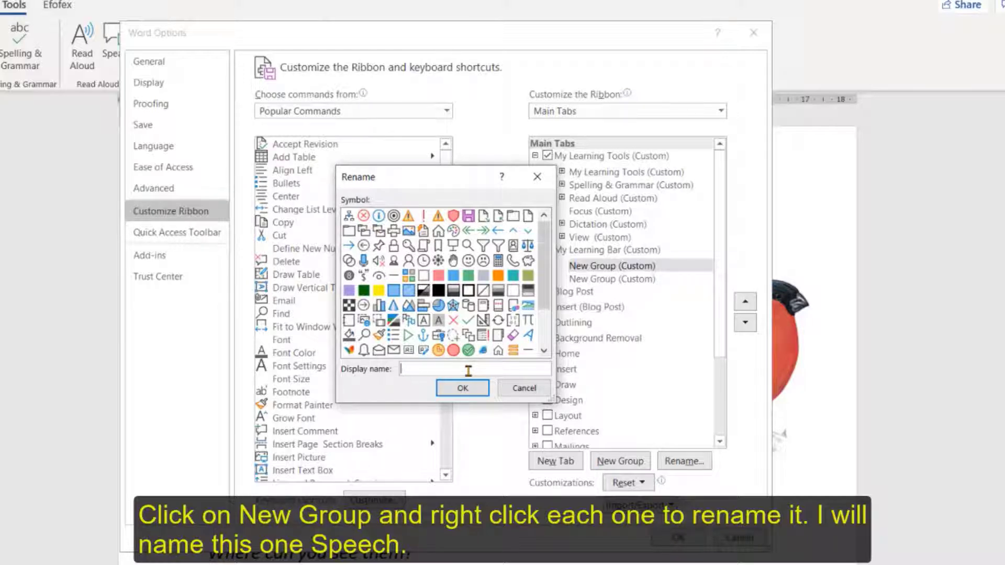
text(Speech)
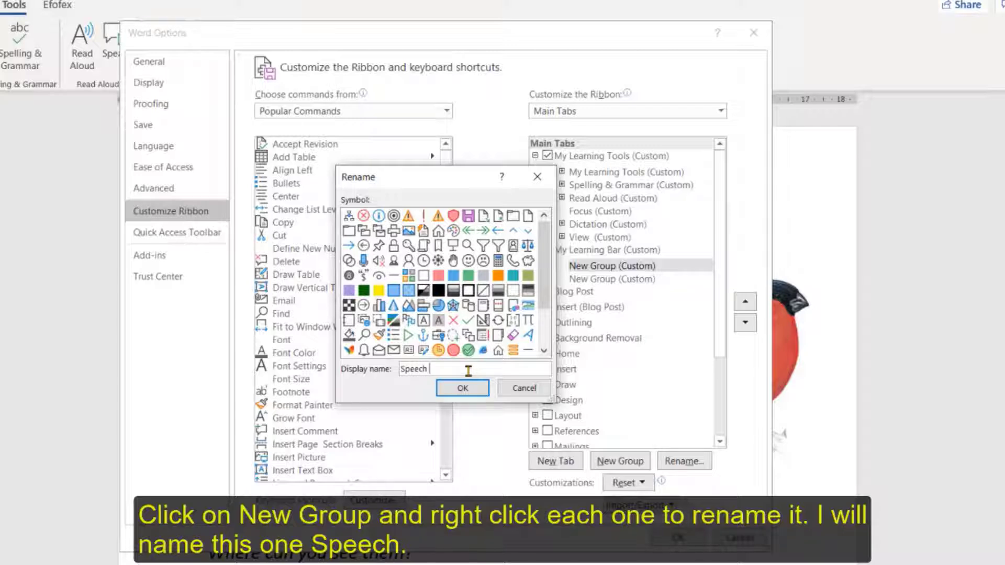
click(461, 388)
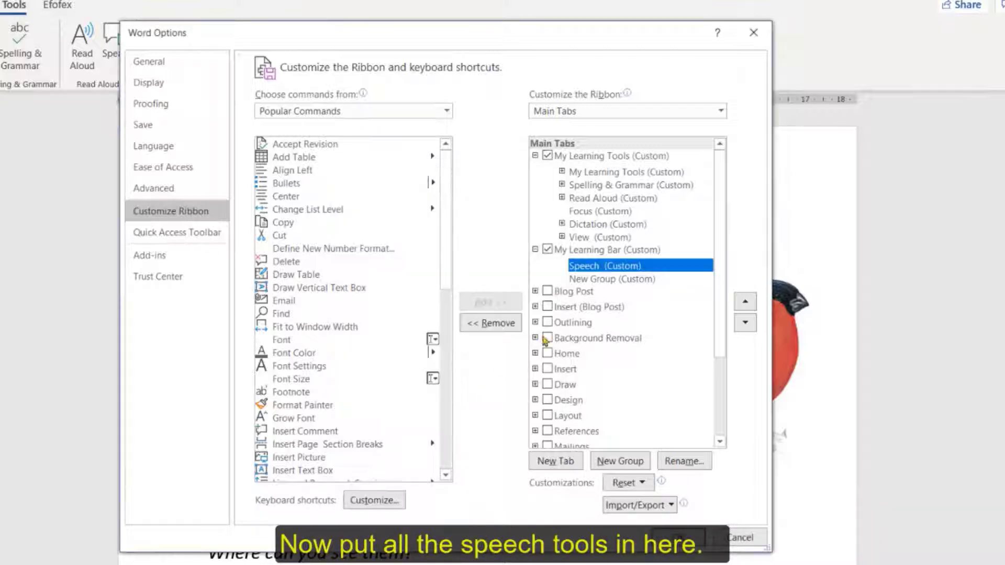
Rename the second group of My Learning Bar to 'View'.
click(611, 279)
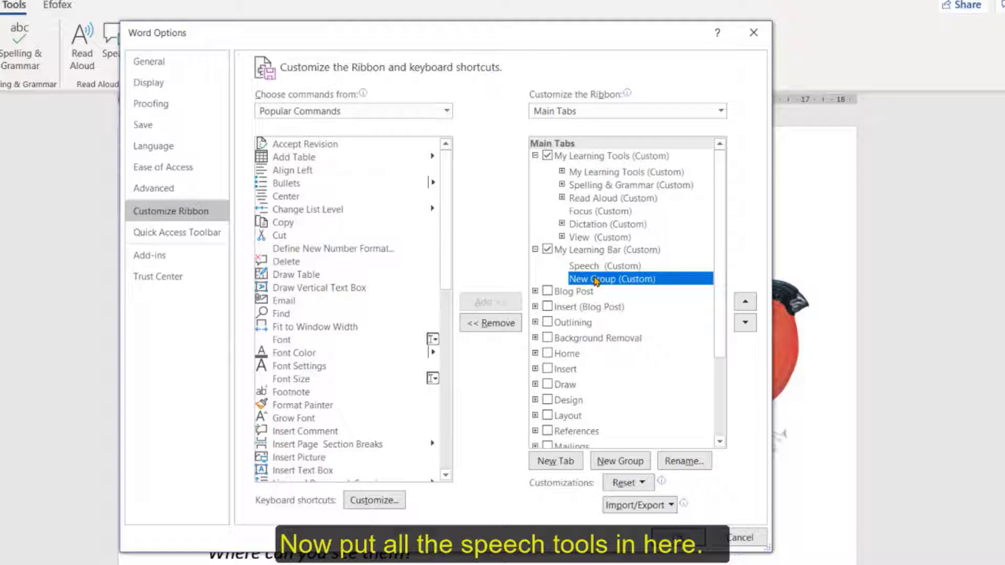
right_click(618, 278)
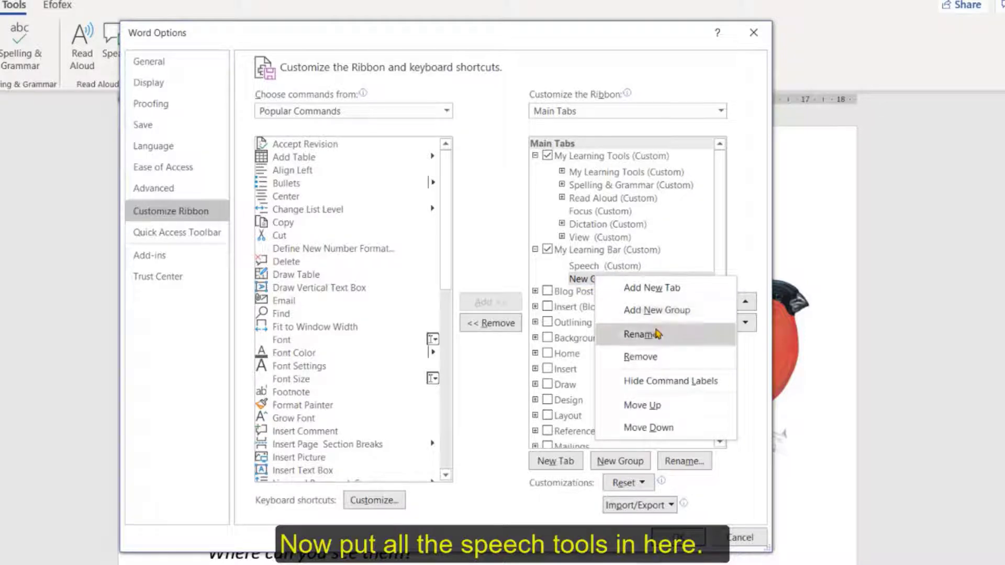
click(641, 334)
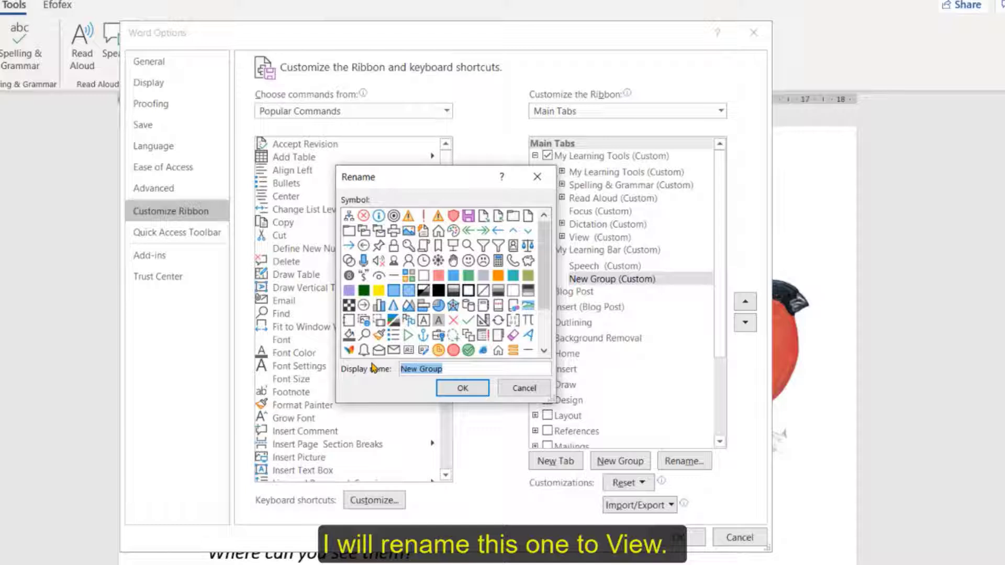
text(Colour)
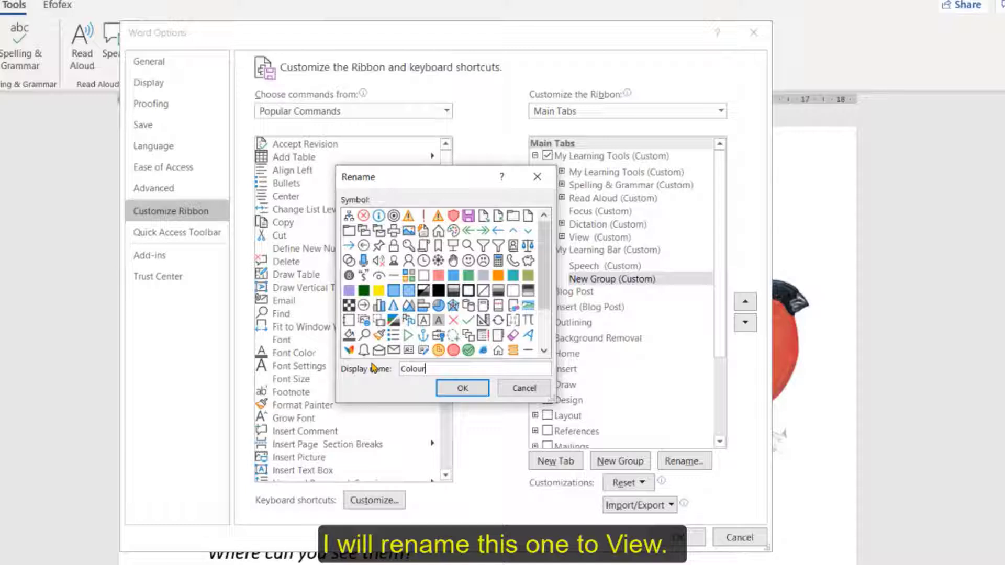
text(View)
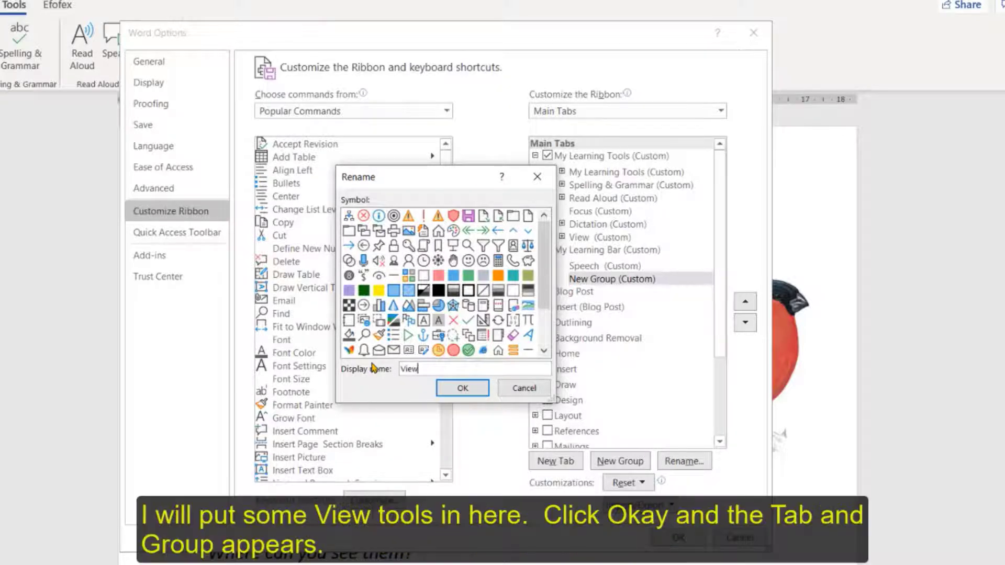
click(462, 387)
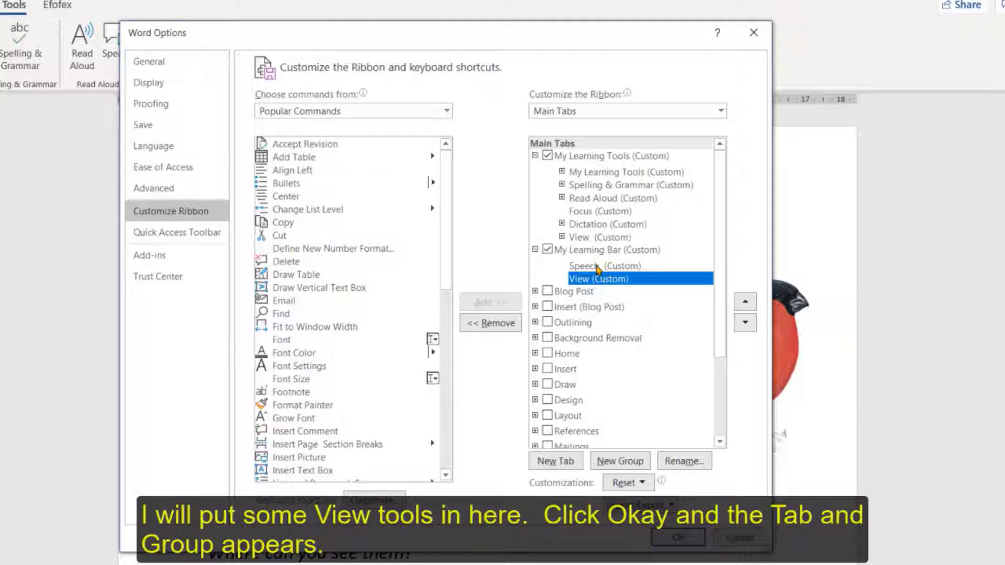
click(286, 261)
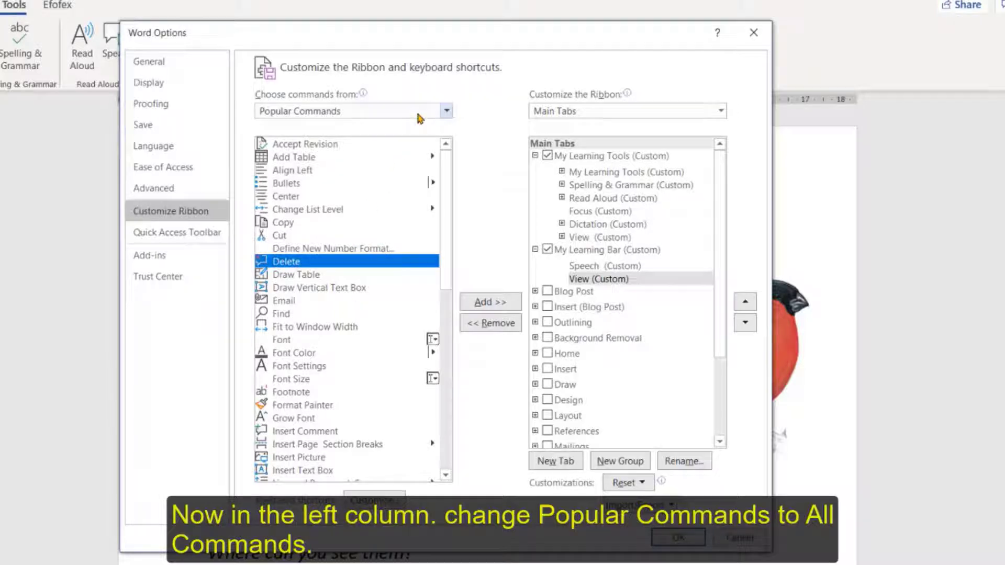
Switch 'Choose commands from' to All Commands and jump to the S entries.
click(446, 110)
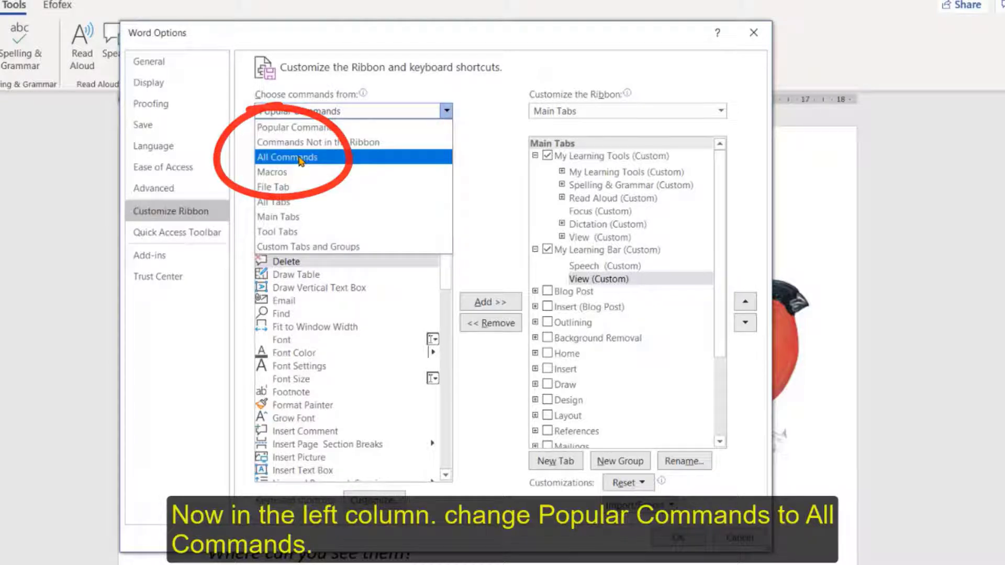
click(286, 157)
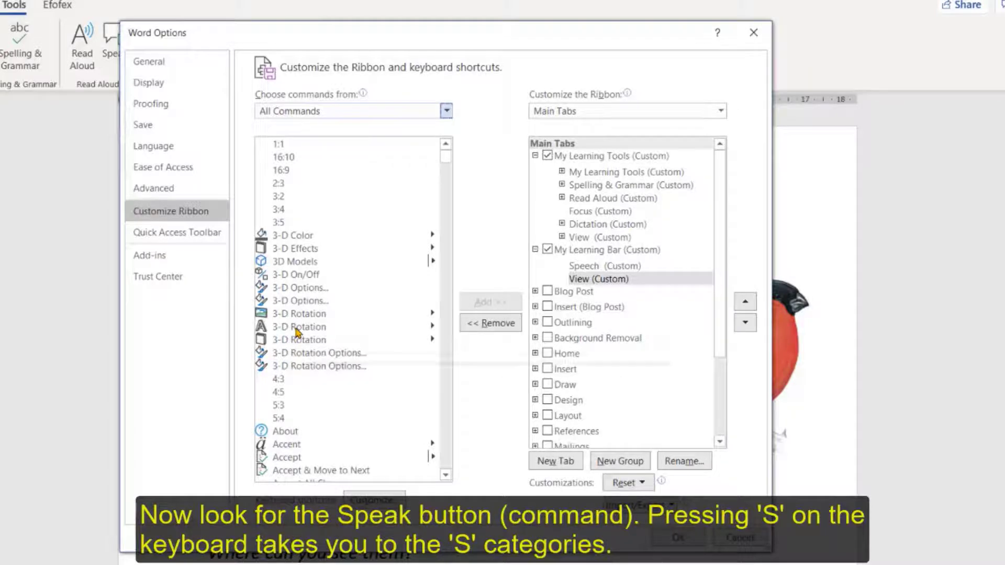
click(299, 326)
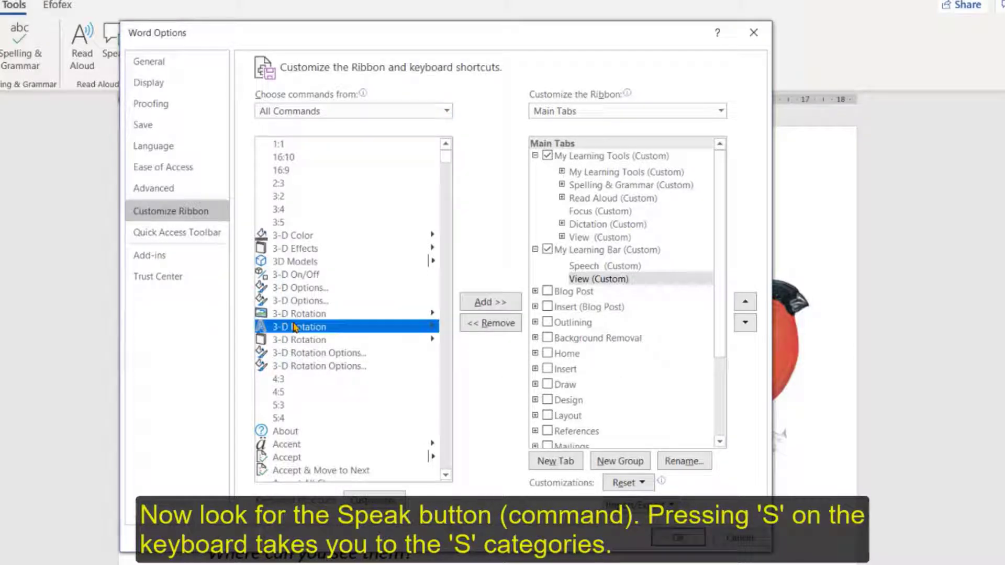
key(s)
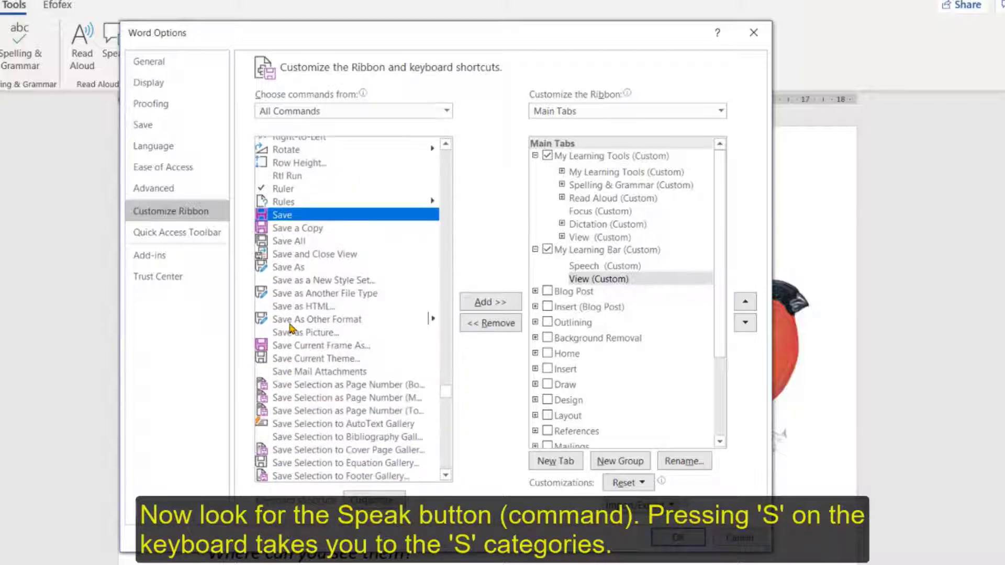
Scroll down through the S commands to reach Speak.
scroll(down, 3)
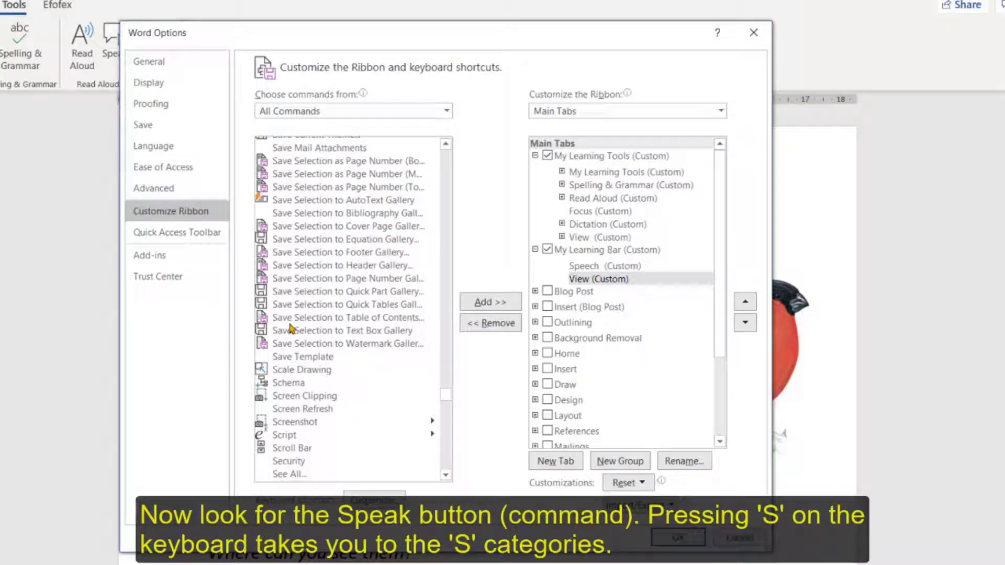
scroll(down, 3)
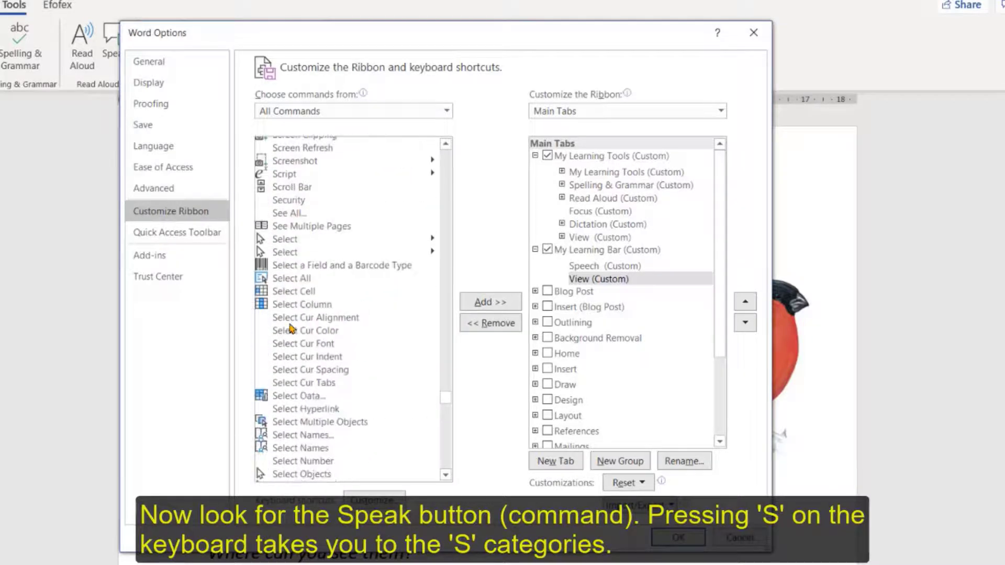
scroll(down, 3)
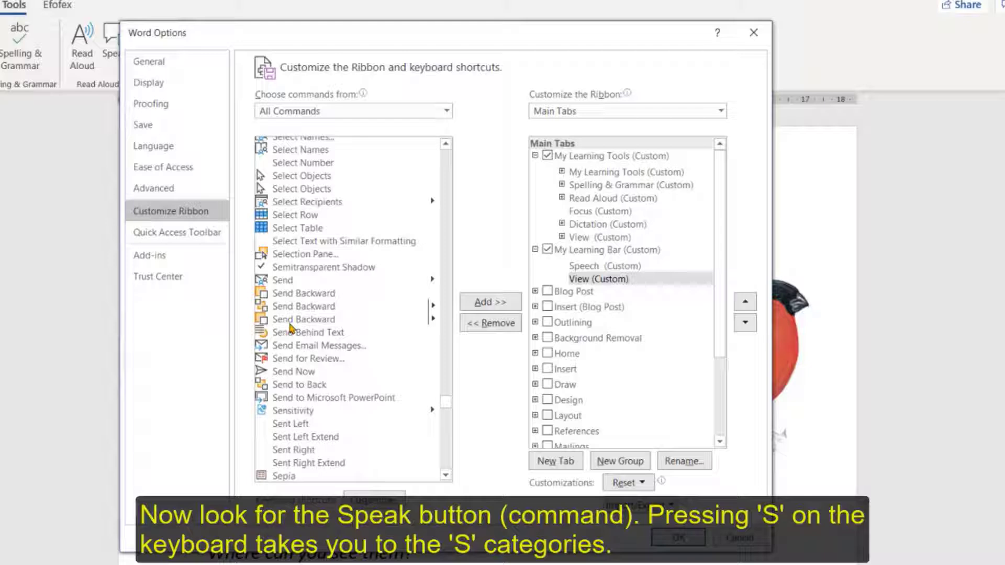
scroll(down, 3)
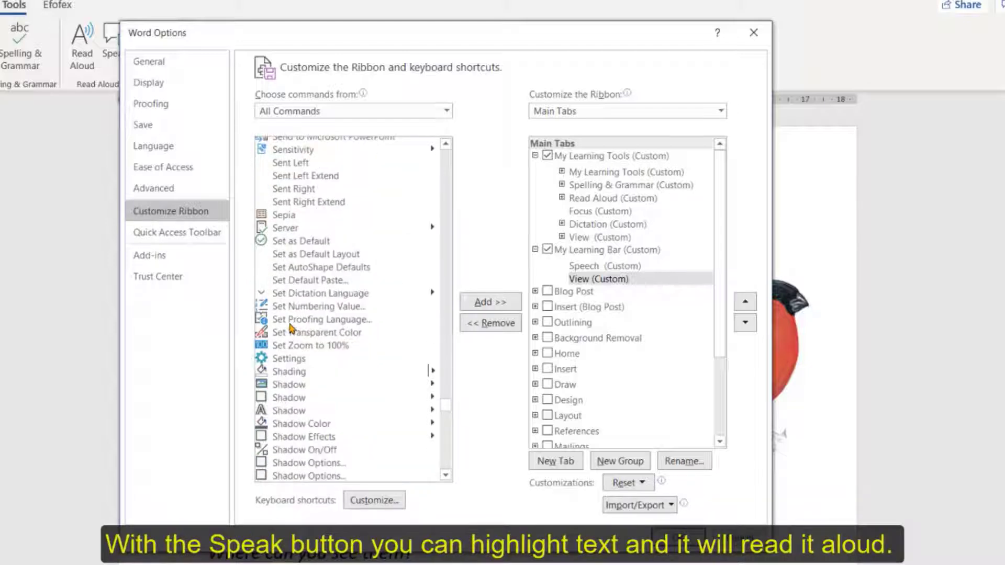
scroll(down, 3)
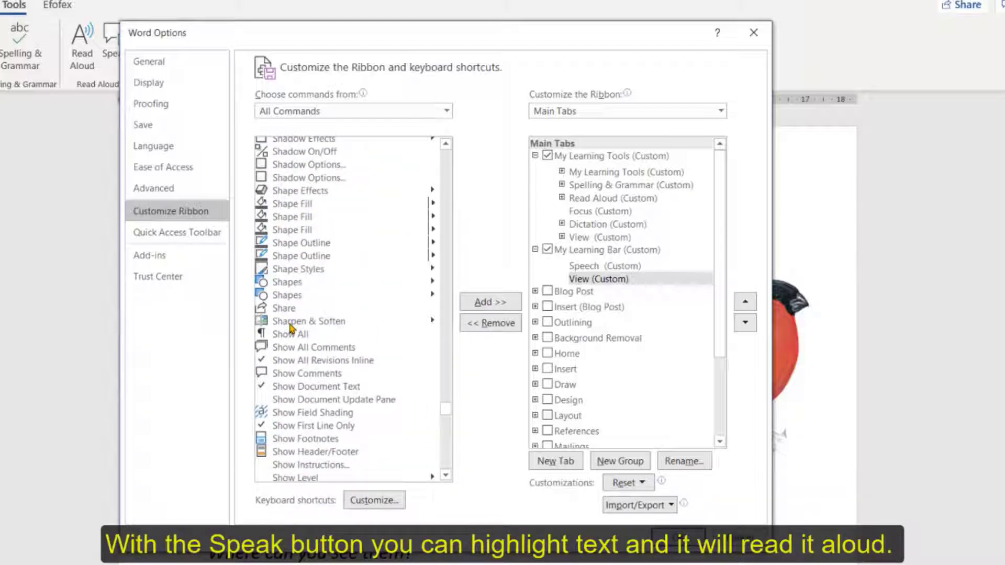
scroll(down, 3)
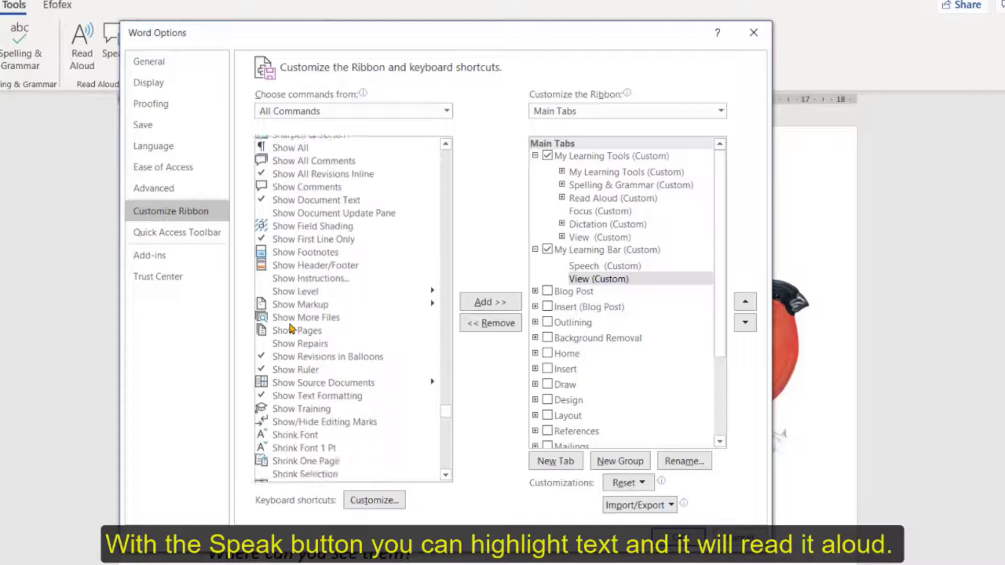
scroll(down, 3)
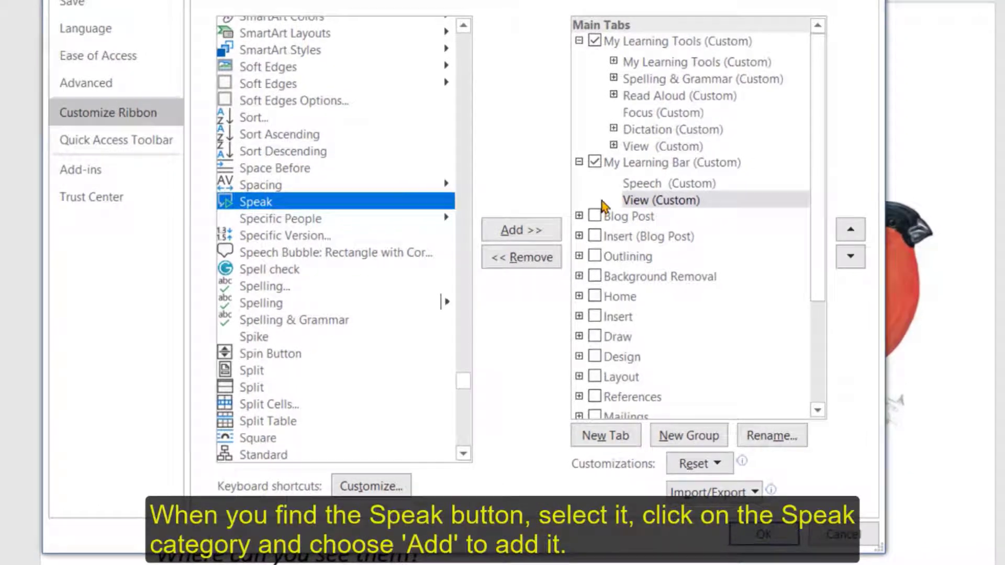
Add the Speak command into the Speech group of My Learning Bar.
click(669, 182)
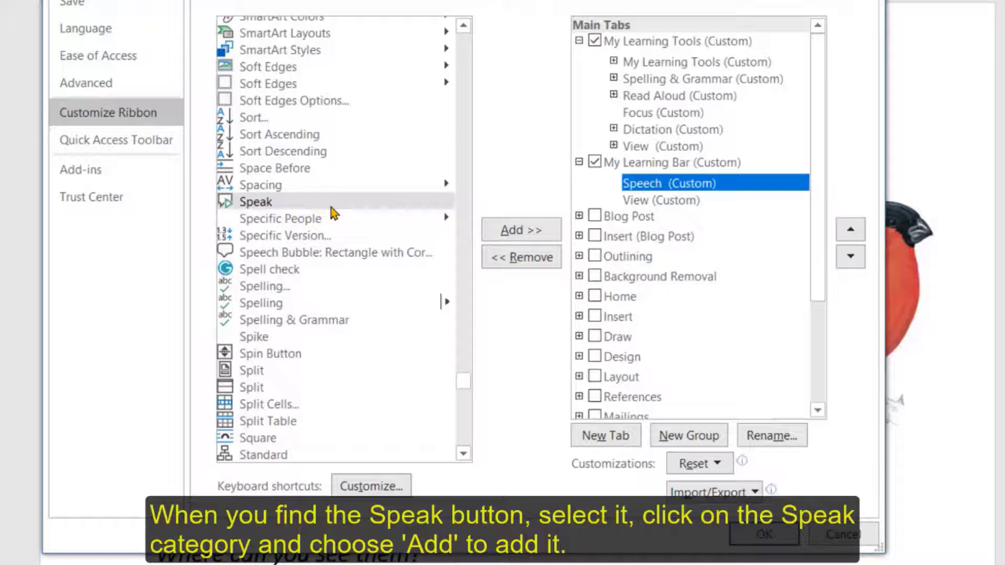
click(520, 231)
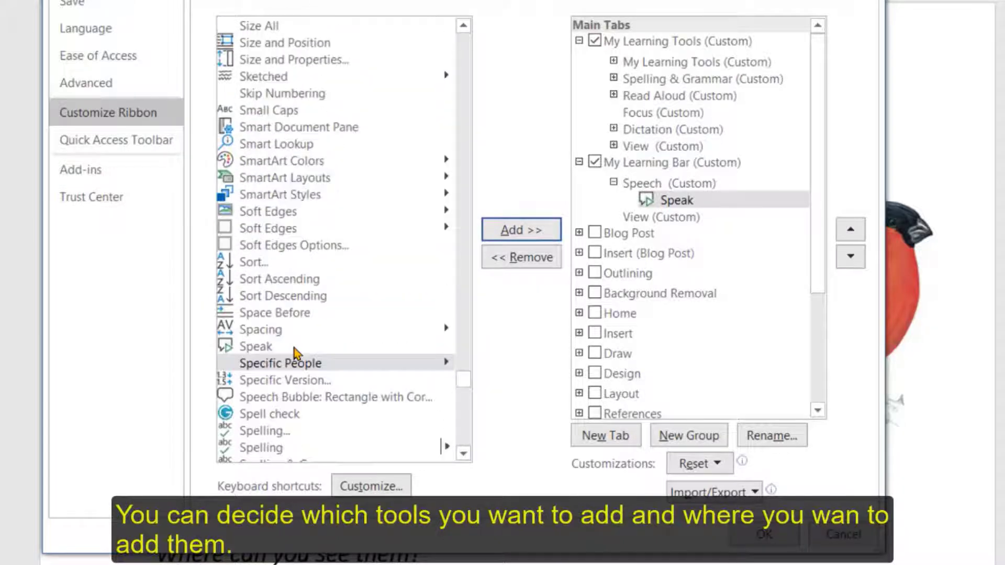
scroll(down, 3)
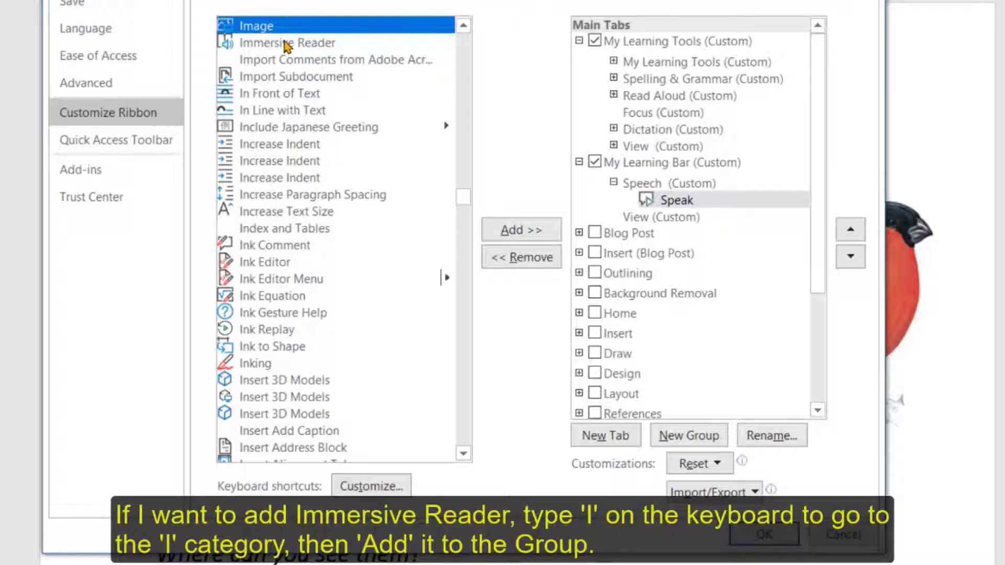
Add Immersive Reader to the Speech group alongside Speak.
click(287, 42)
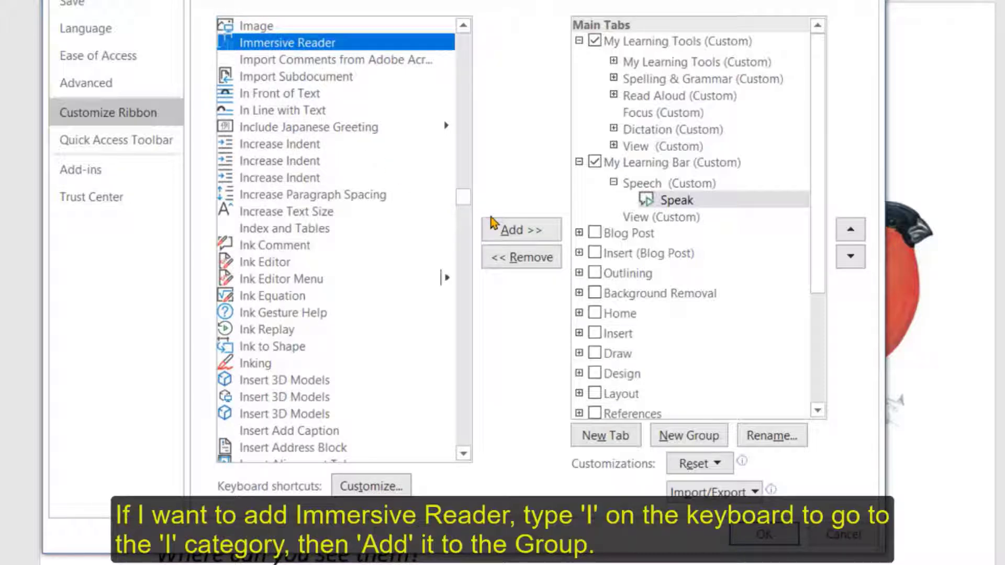
click(520, 229)
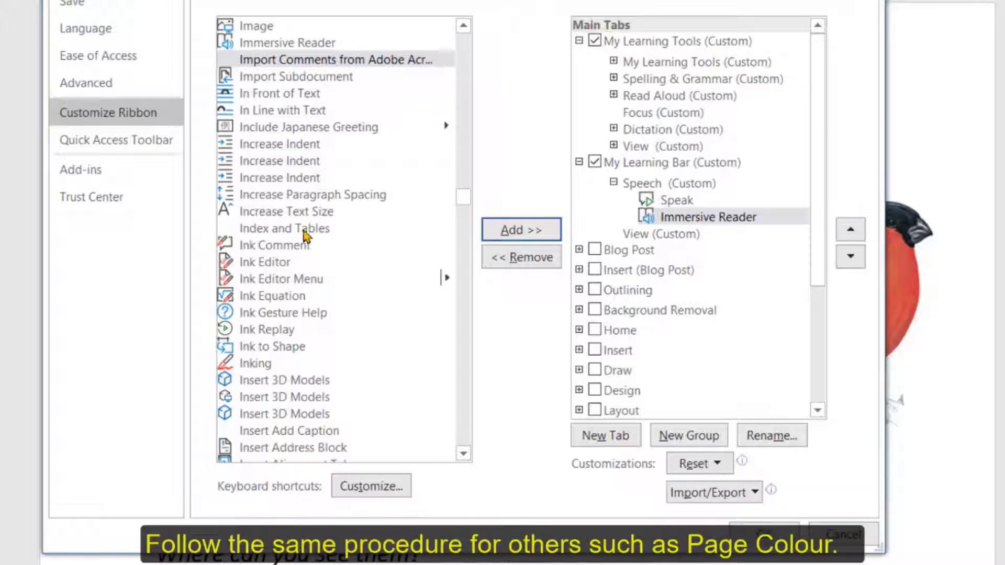
click(284, 228)
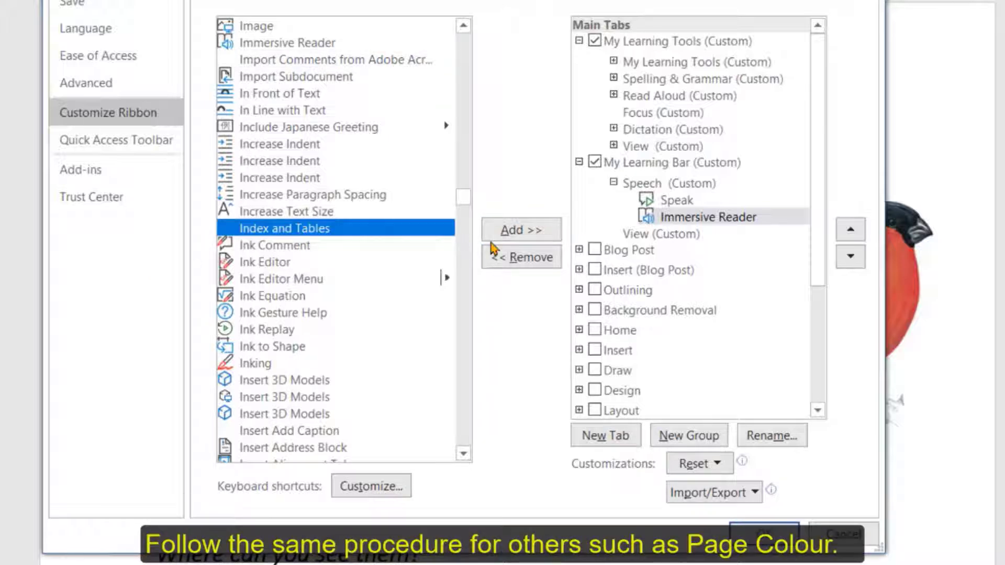
Add Page Color to the View group of My Learning Bar.
click(663, 234)
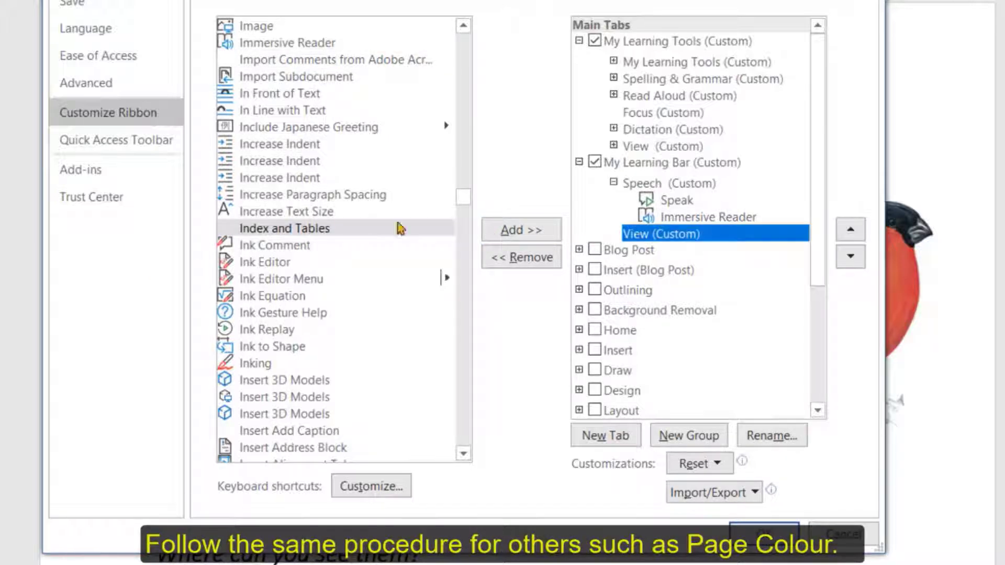
click(285, 228)
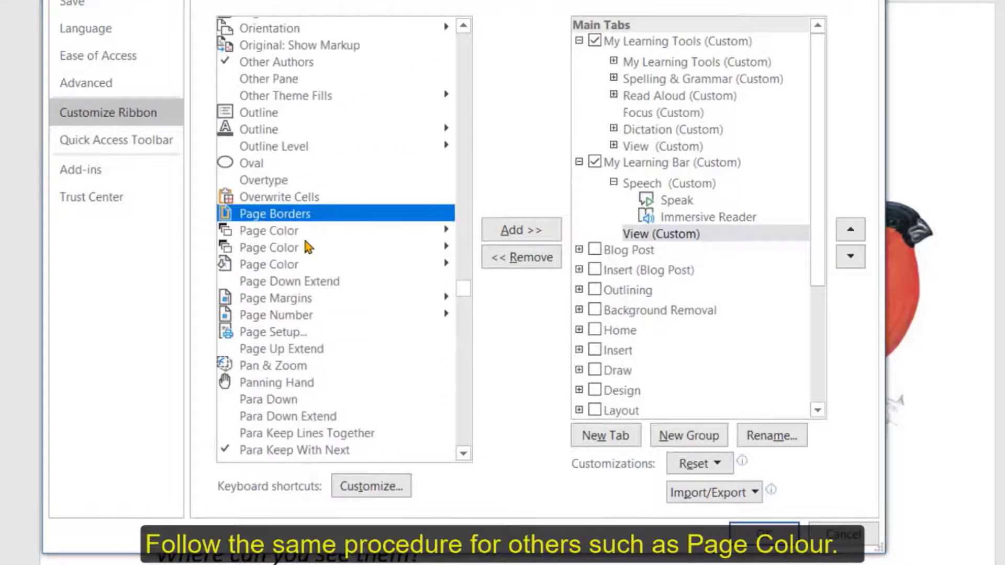
click(269, 263)
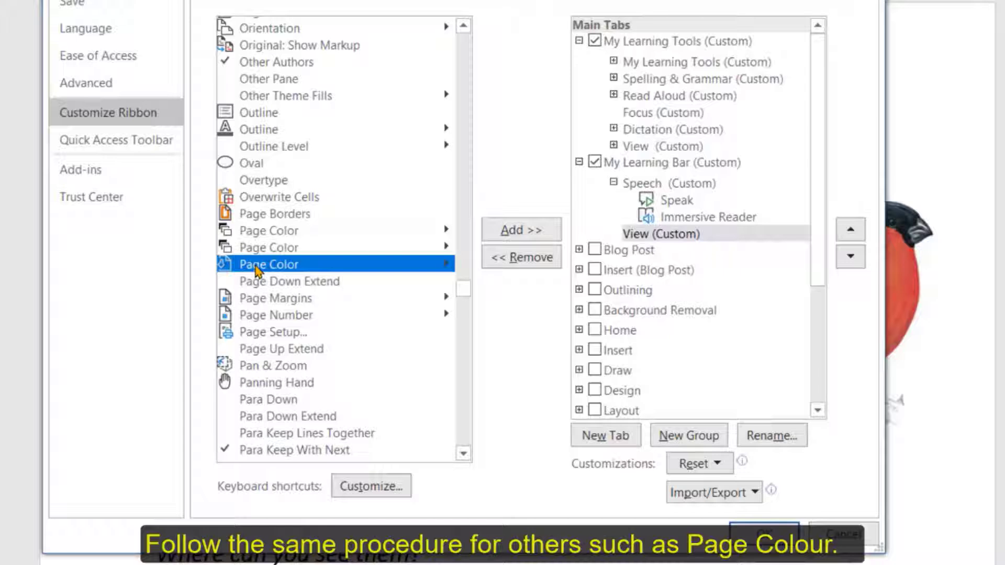
click(521, 229)
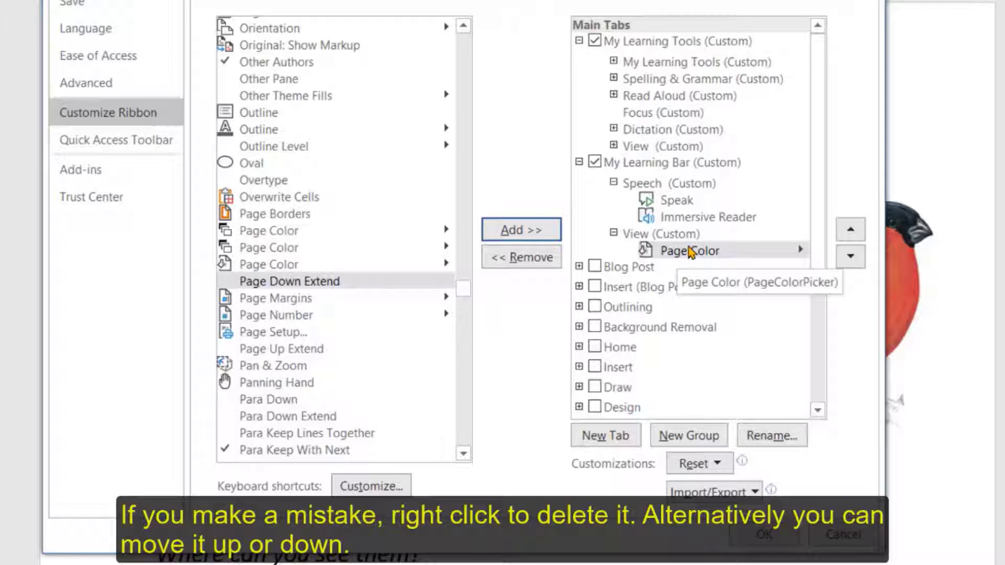
right_click(688, 251)
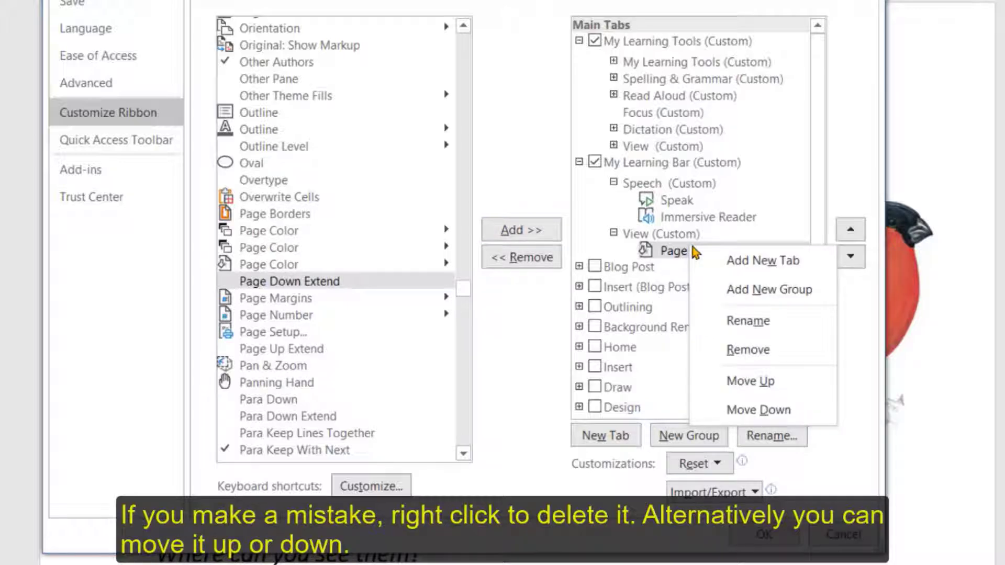
mouse_move(769, 350)
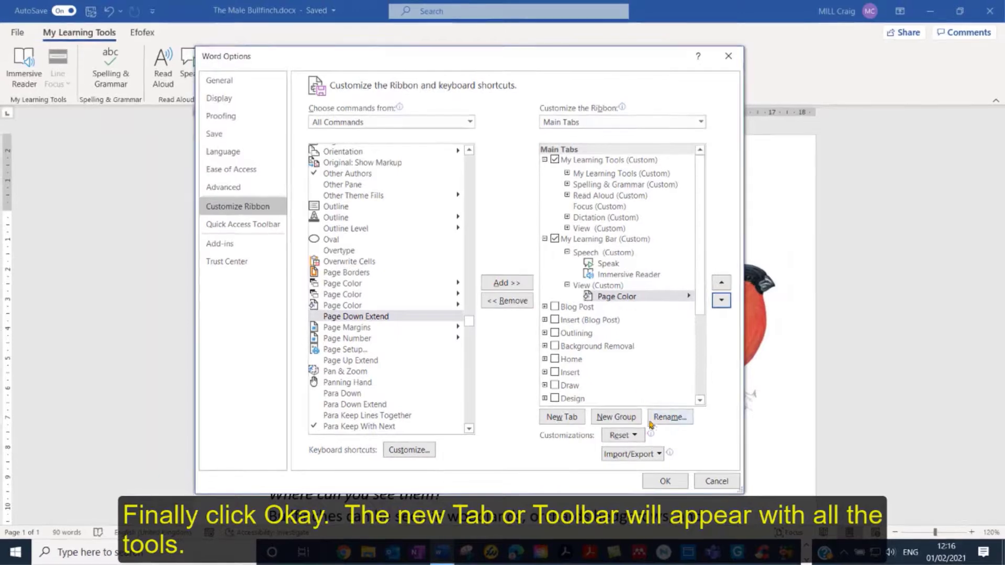
Confirm Word Options and check My Learning Bar shows Speak, Immersive Reader and Page Color.
click(664, 481)
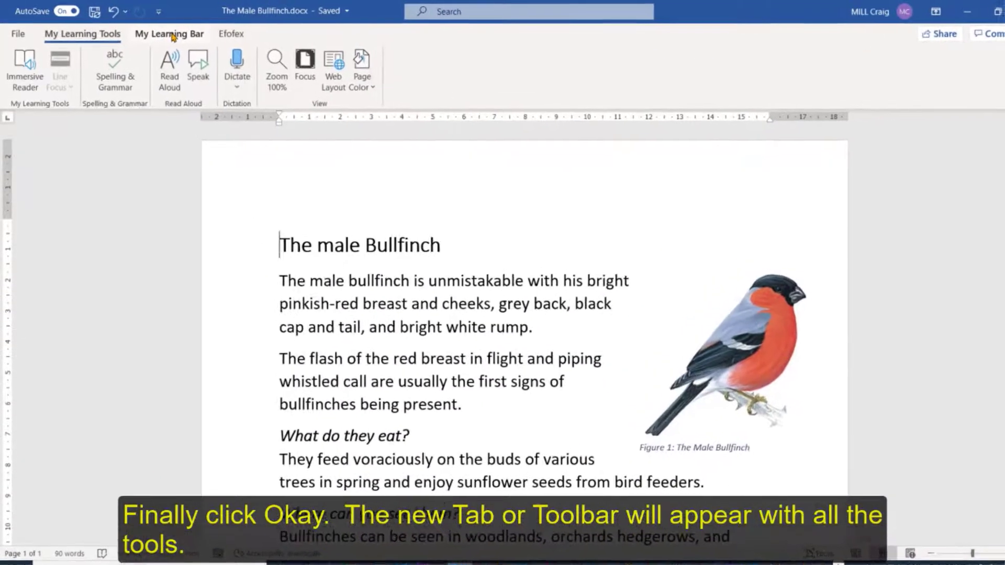
click(169, 34)
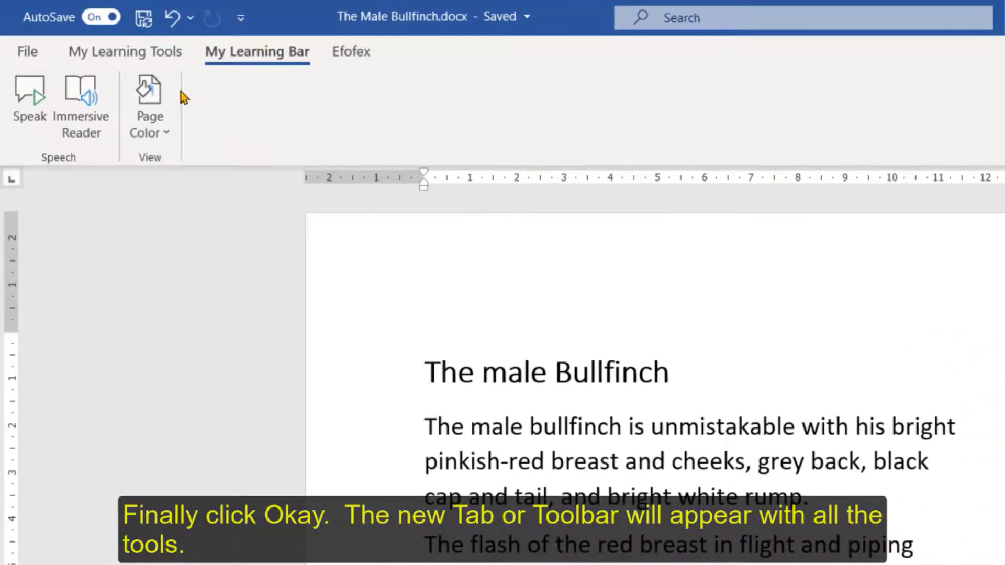
click(119, 49)
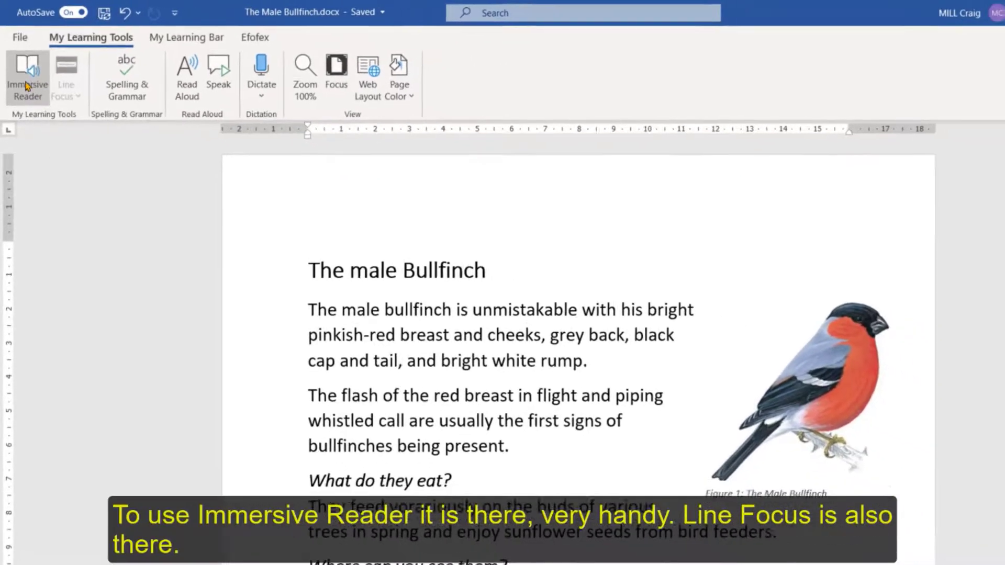
click(27, 77)
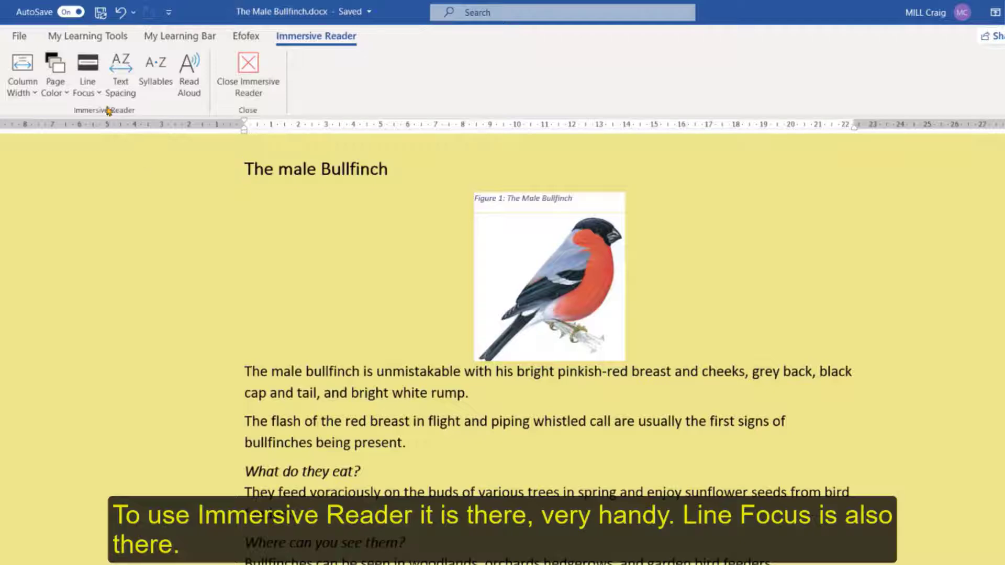
click(87, 72)
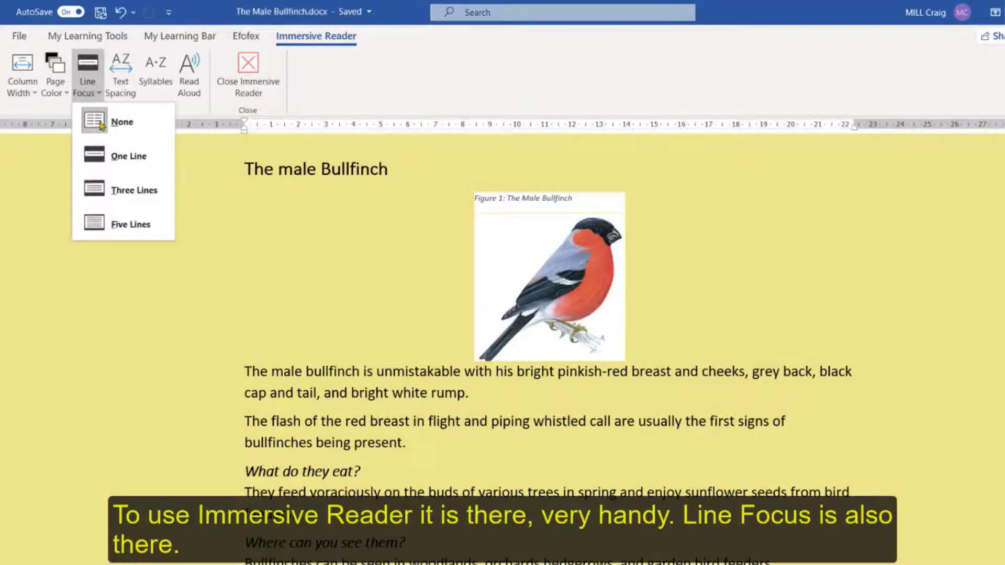
click(129, 156)
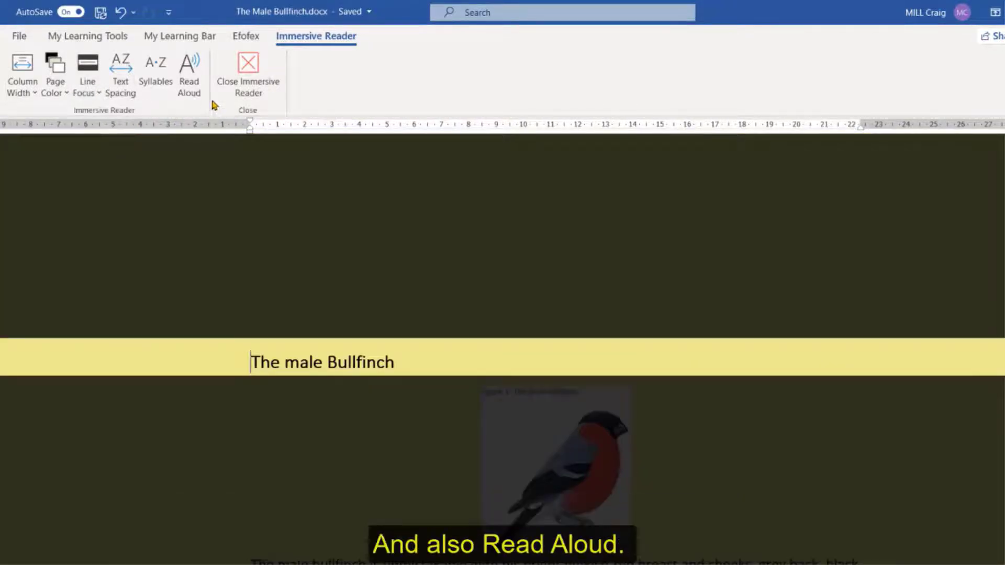
click(189, 73)
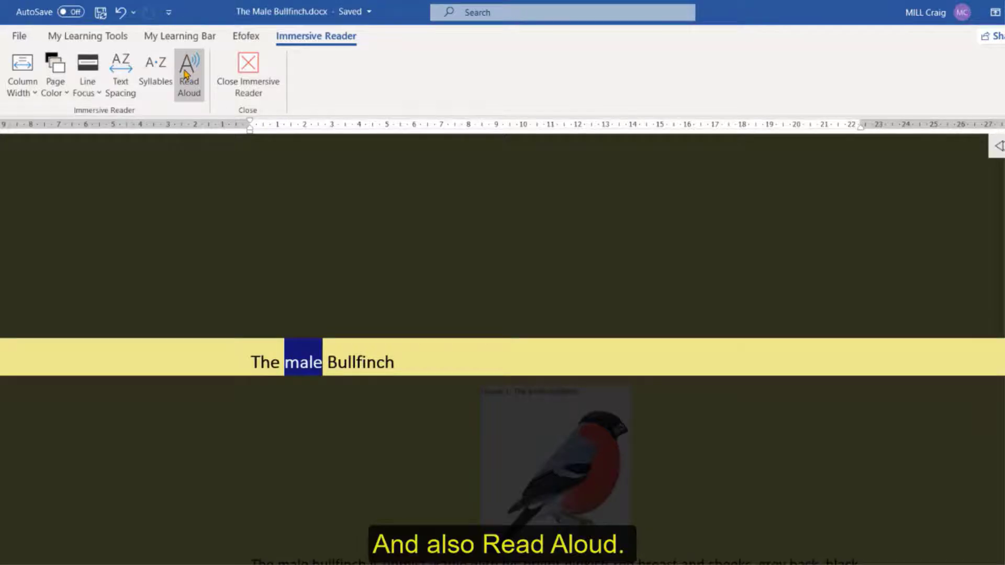
click(190, 70)
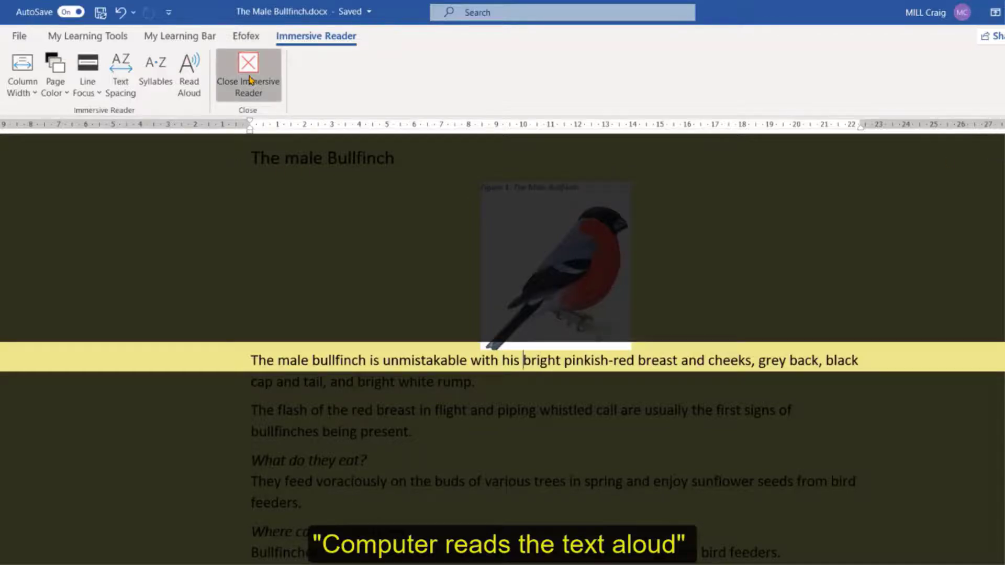
click(247, 76)
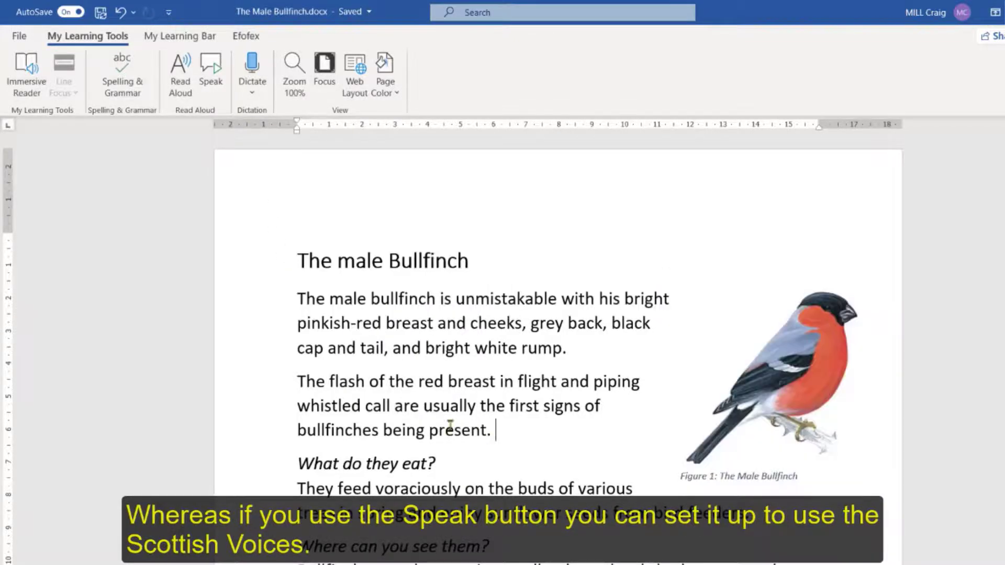
click(210, 70)
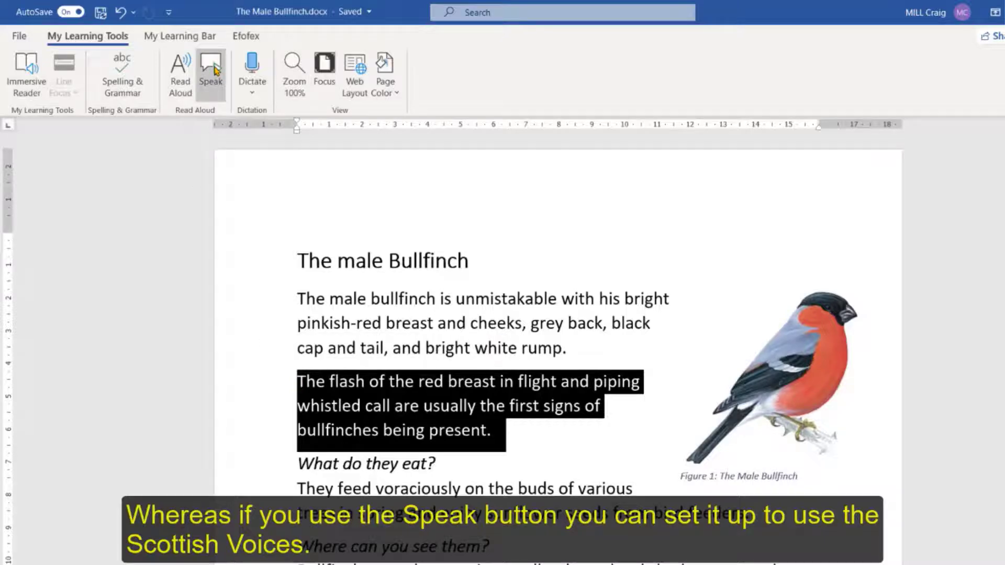
click(210, 70)
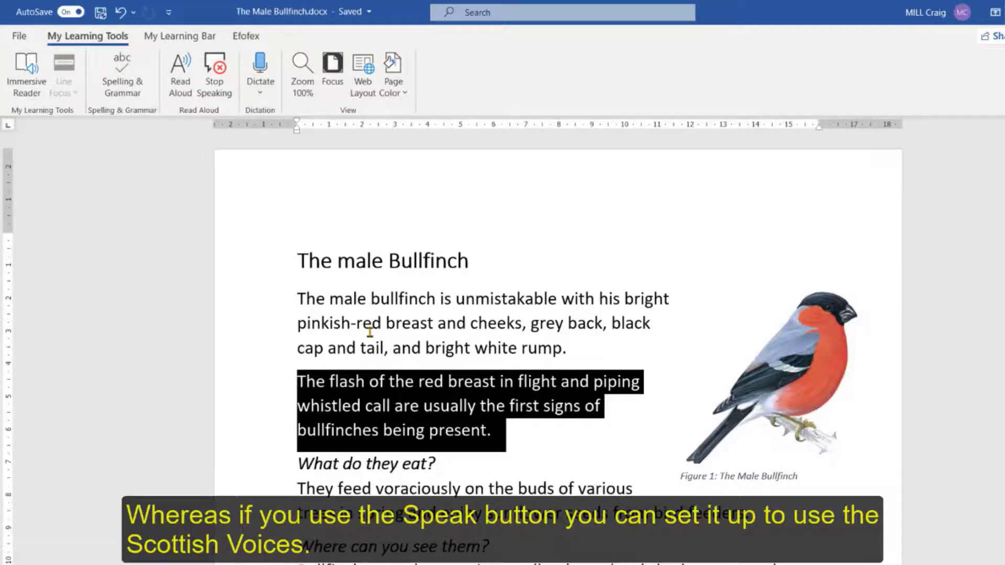
click(213, 73)
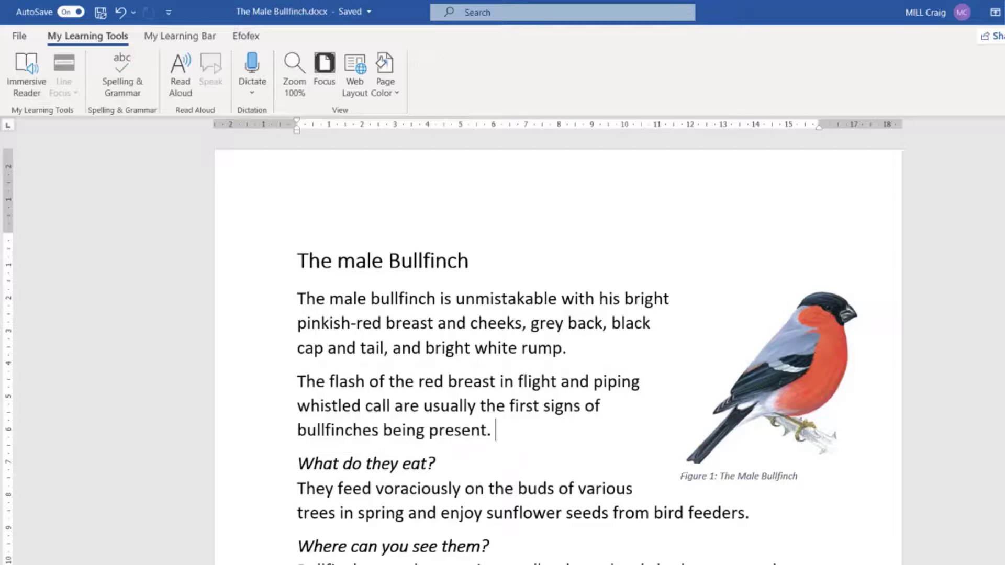